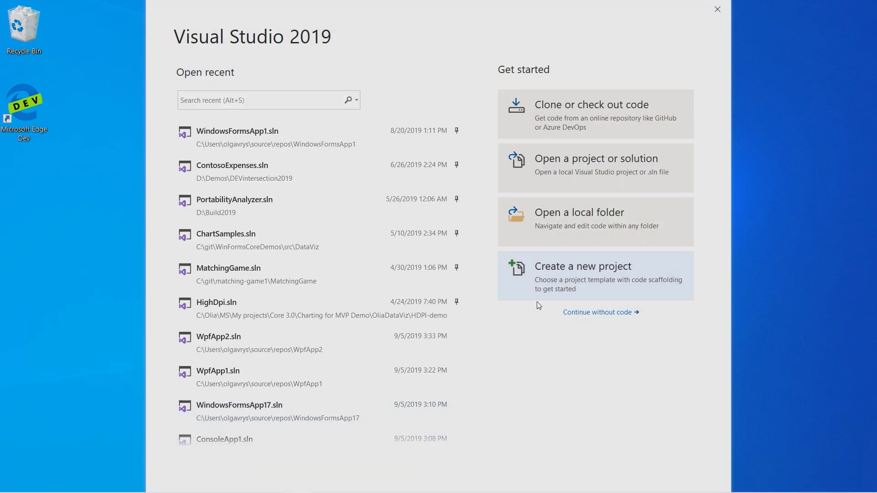
# Start a new project, filter templates by 'WPF', pick WPF App (.NET Core) and continue
pyautogui.click(582, 266)
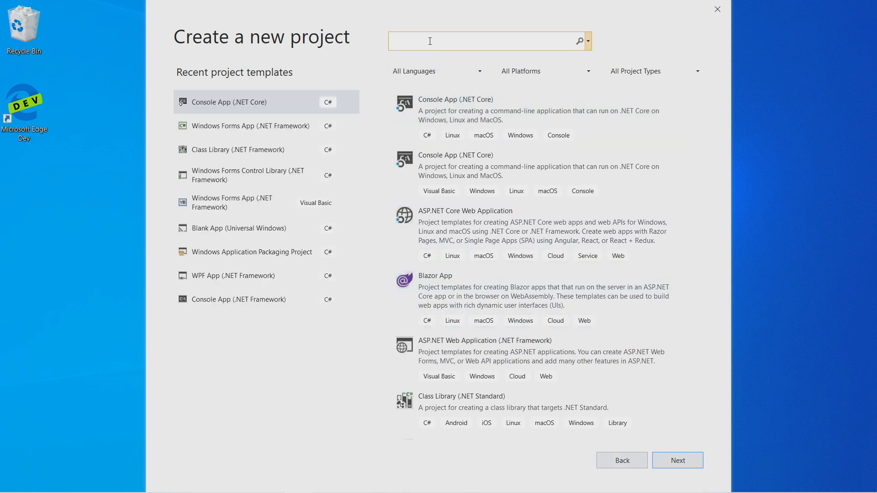
pyautogui.write('WPF')
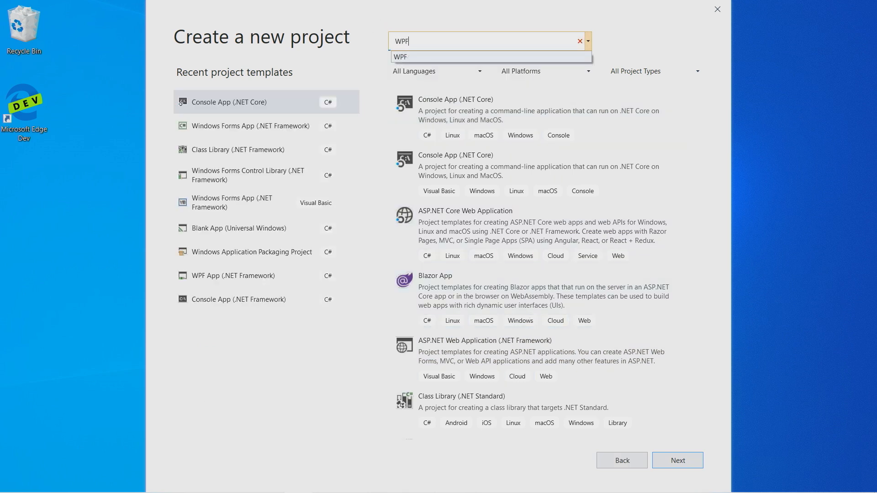
pyautogui.click(401, 56)
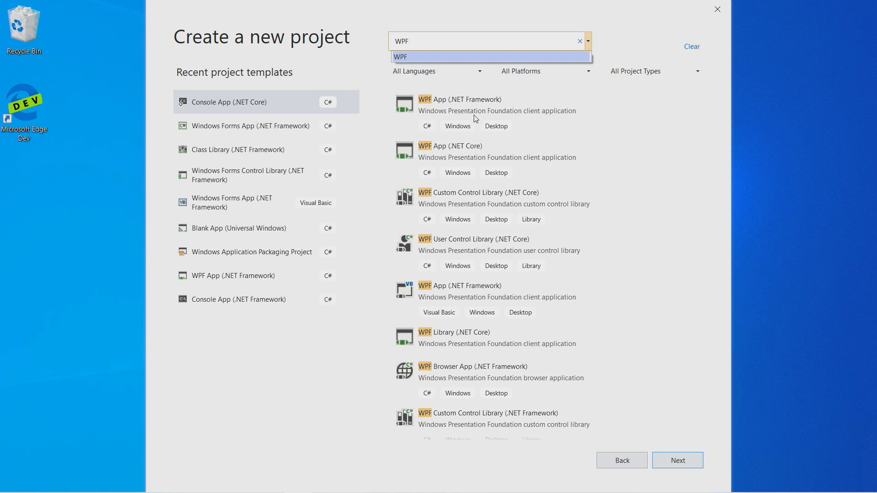
pyautogui.click(476, 110)
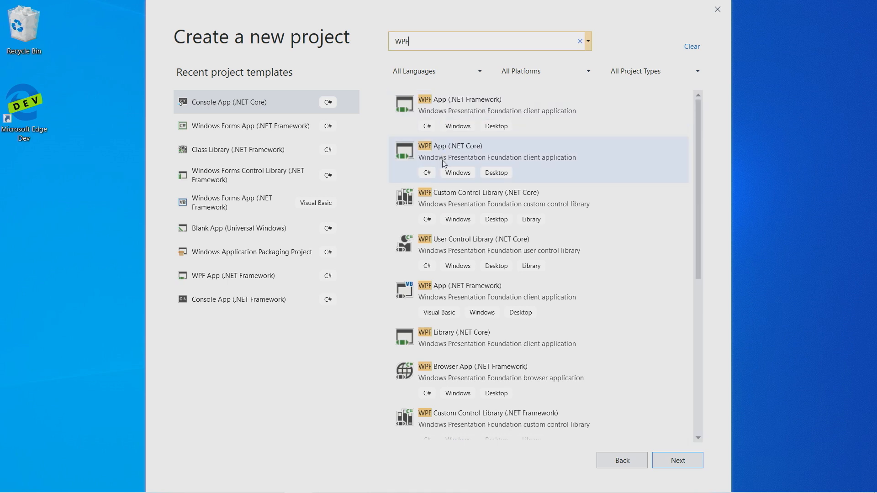
pyautogui.moveTo(492, 159)
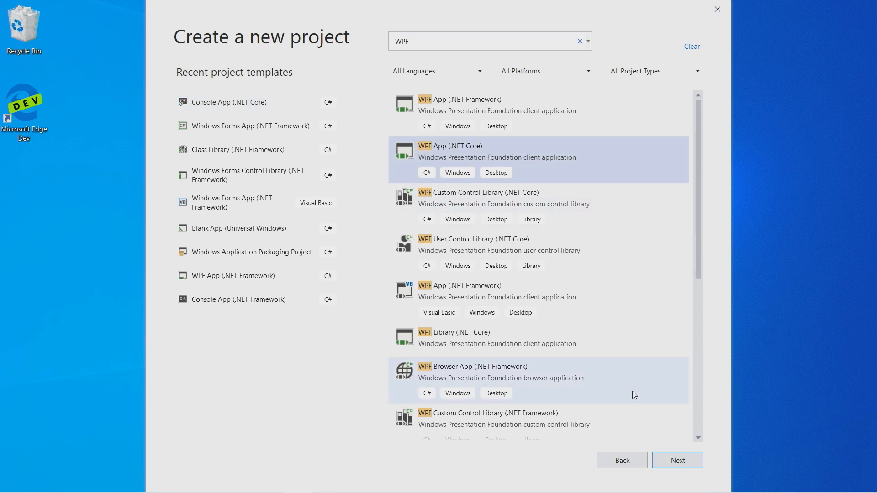
pyautogui.click(677, 460)
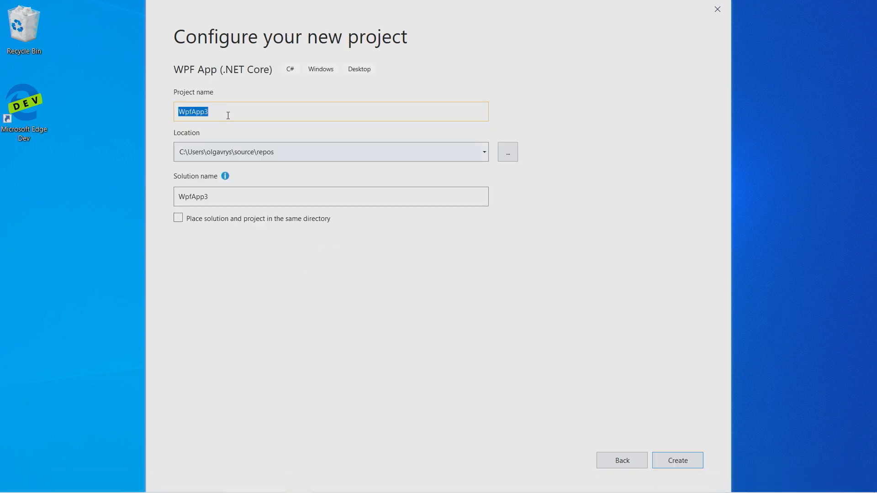
pyautogui.moveTo(237, 190)
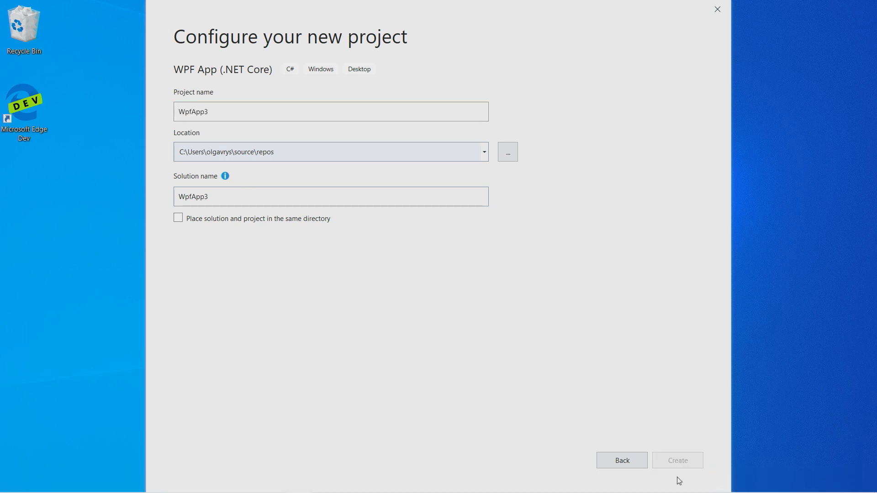
pyautogui.moveTo(518, 349)
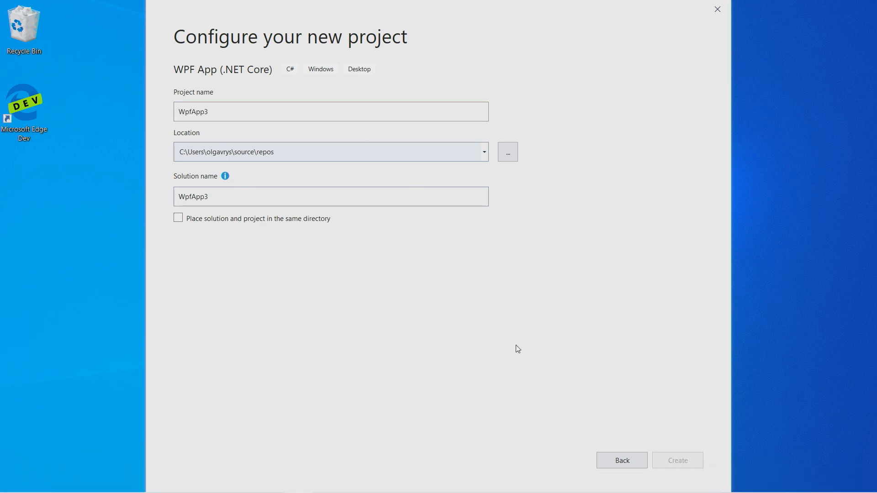
# Create the project with the default name WpfApp3 and default location
pyautogui.click(678, 461)
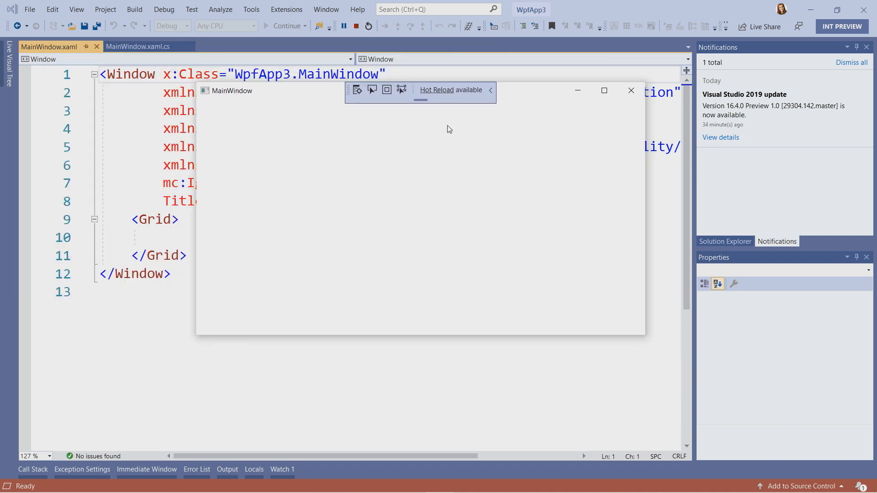
pyautogui.moveTo(334, 93)
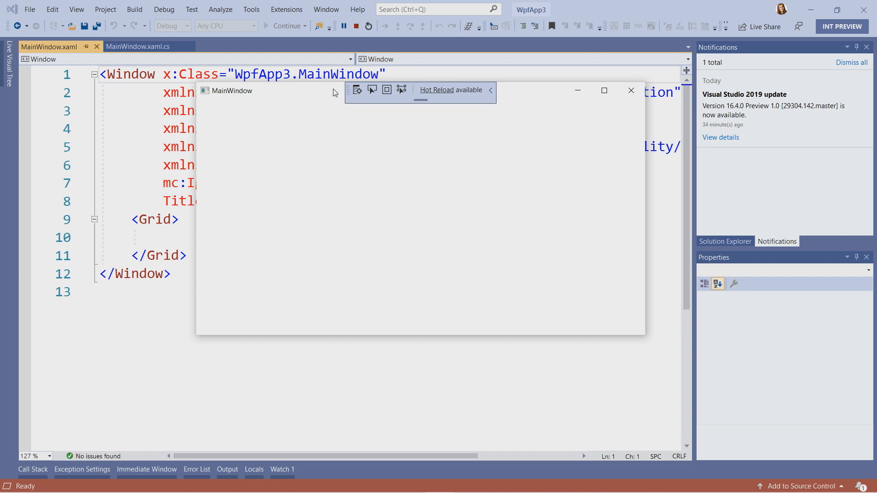
pyautogui.moveTo(456, 108)
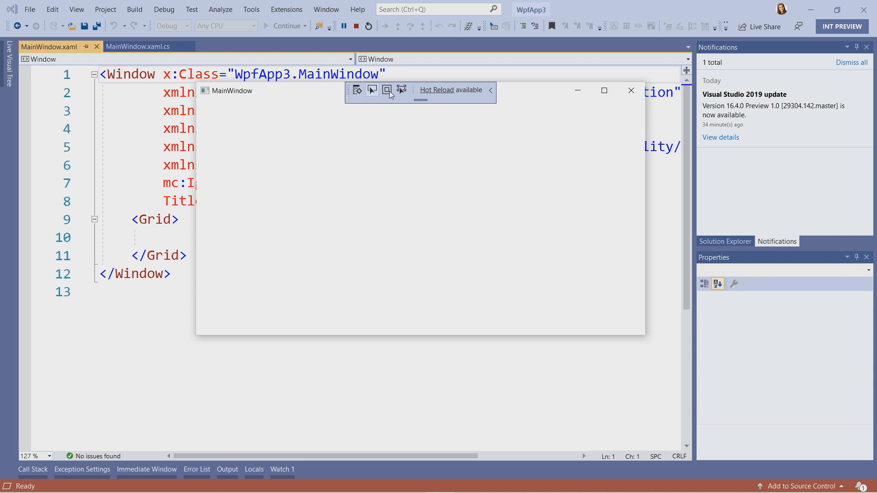
pyautogui.moveTo(630, 101)
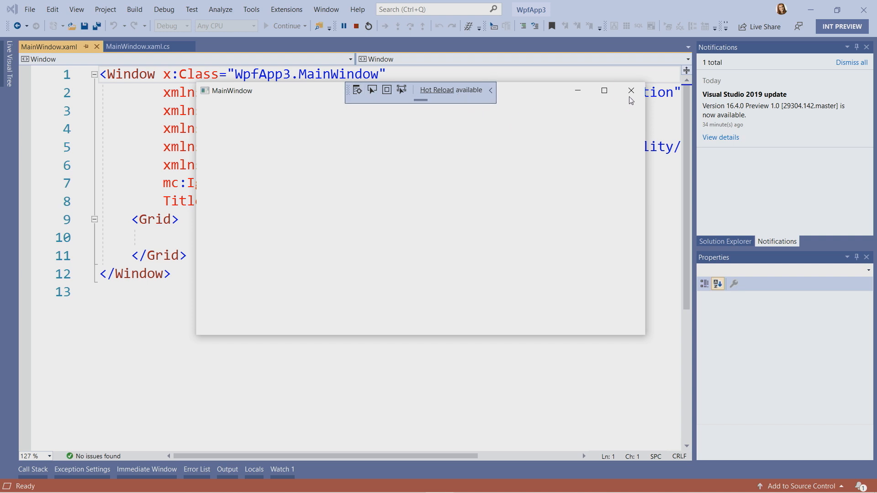
# Close the running empty MainWindow app to stop debugging
pyautogui.click(630, 90)
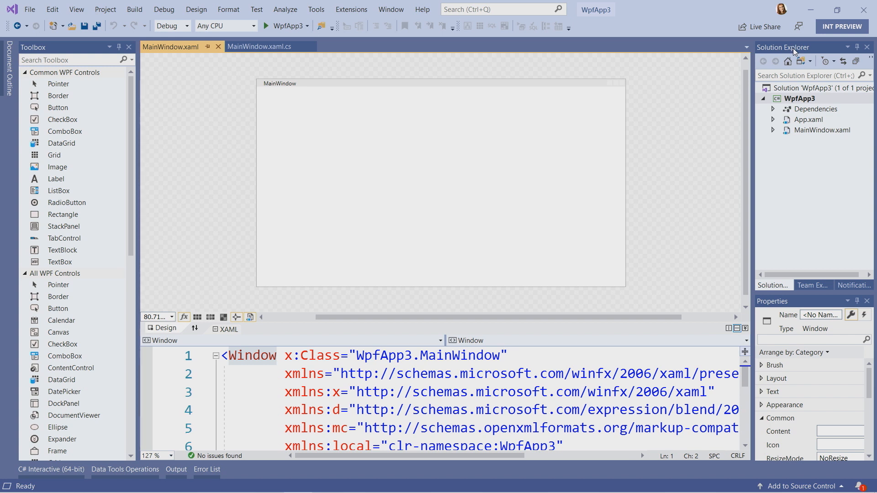
pyautogui.click(497, 9)
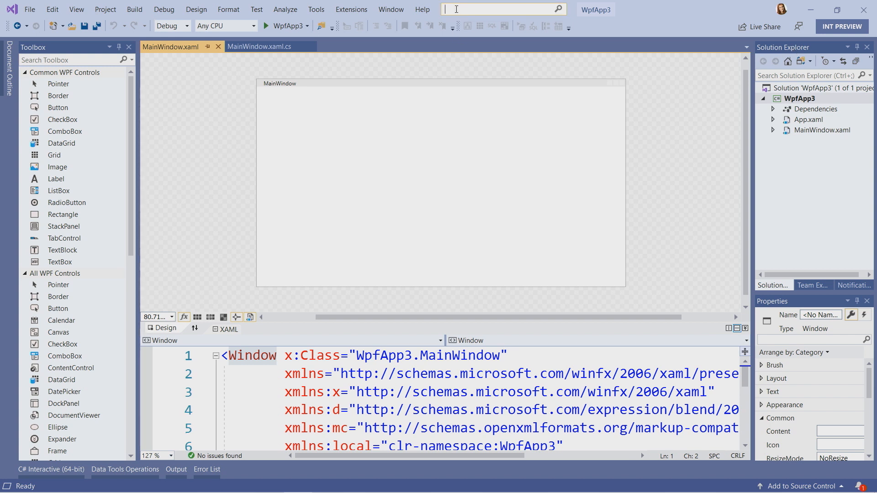
pyautogui.click(496, 9)
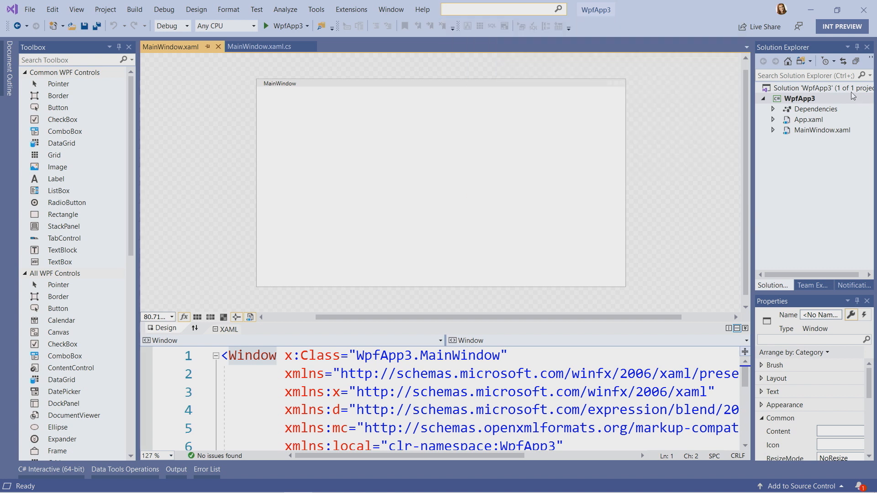
pyautogui.click(798, 98)
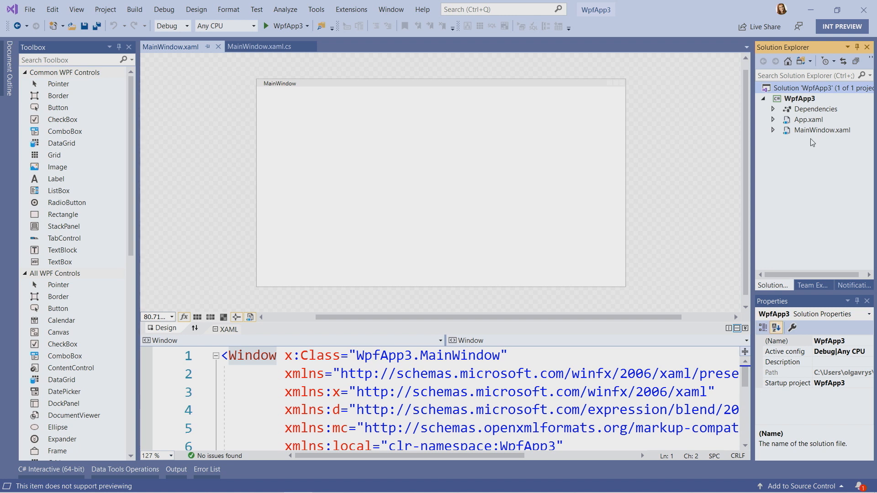
pyautogui.moveTo(803, 107)
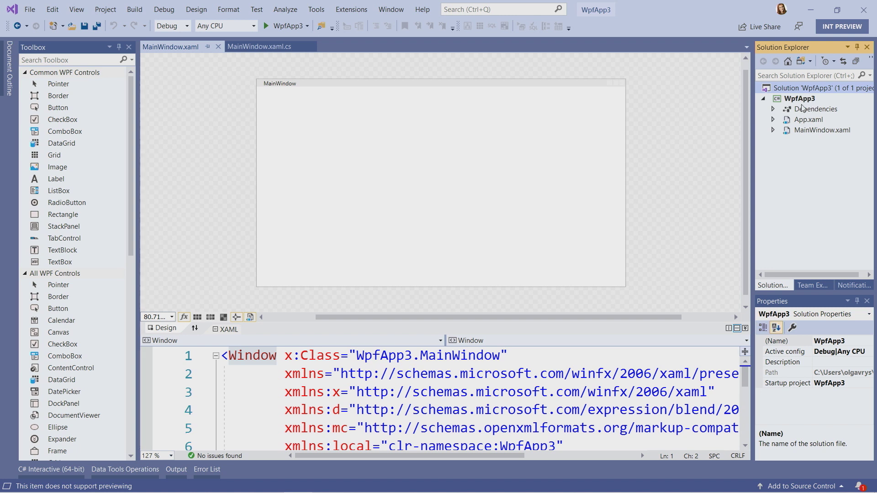
pyautogui.moveTo(813, 115)
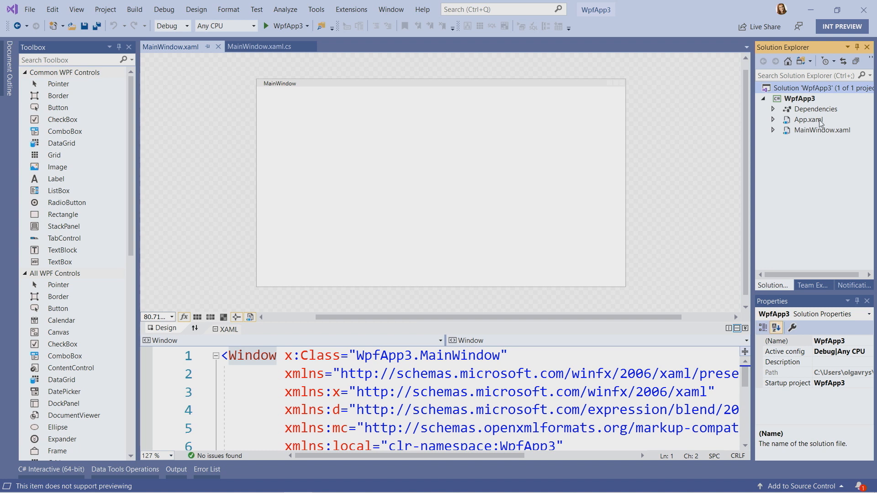
pyautogui.moveTo(829, 134)
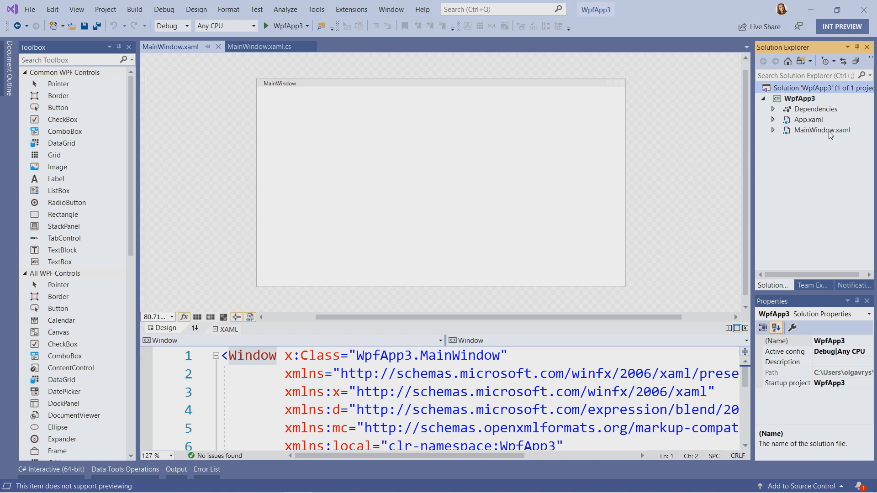
pyautogui.click(808, 120)
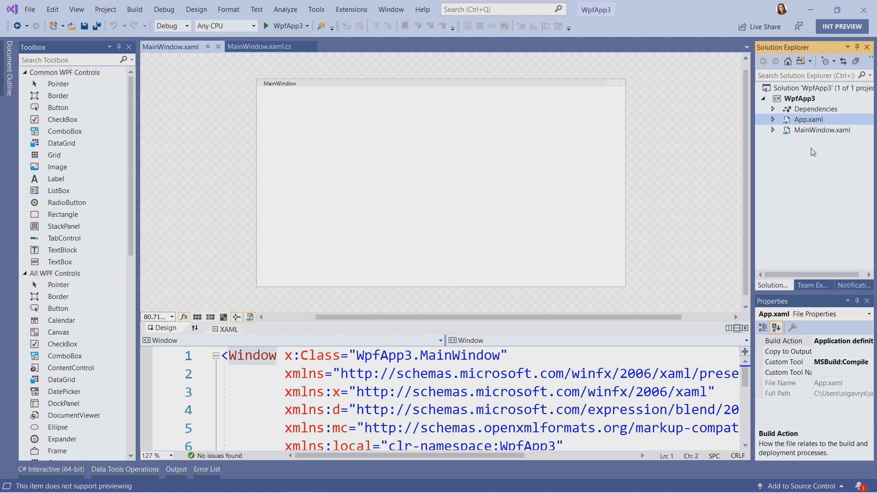
pyautogui.moveTo(827, 136)
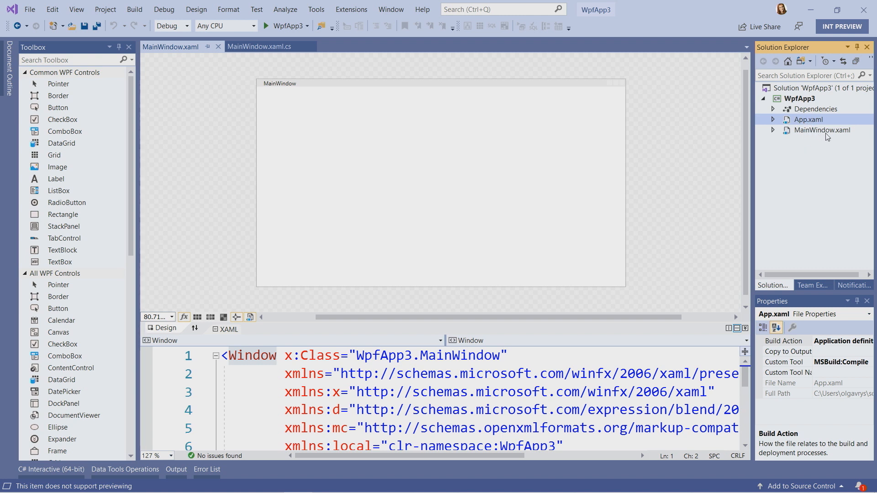
pyautogui.click(822, 130)
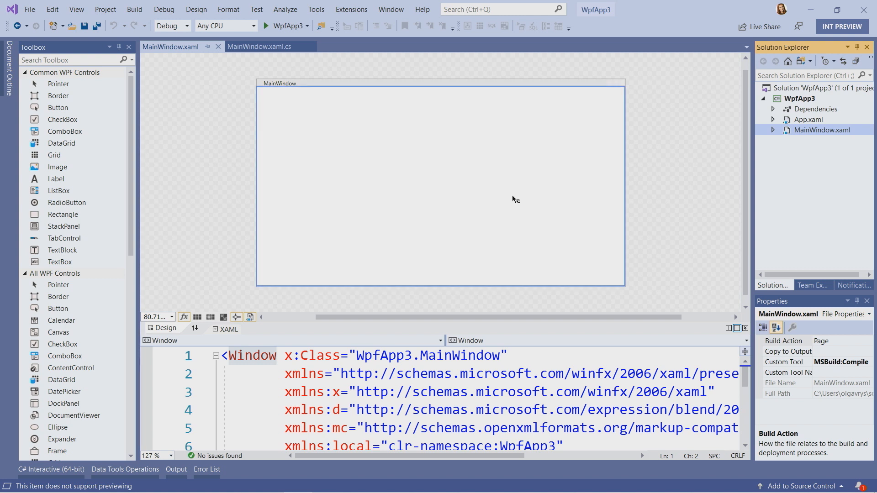
pyautogui.moveTo(471, 183)
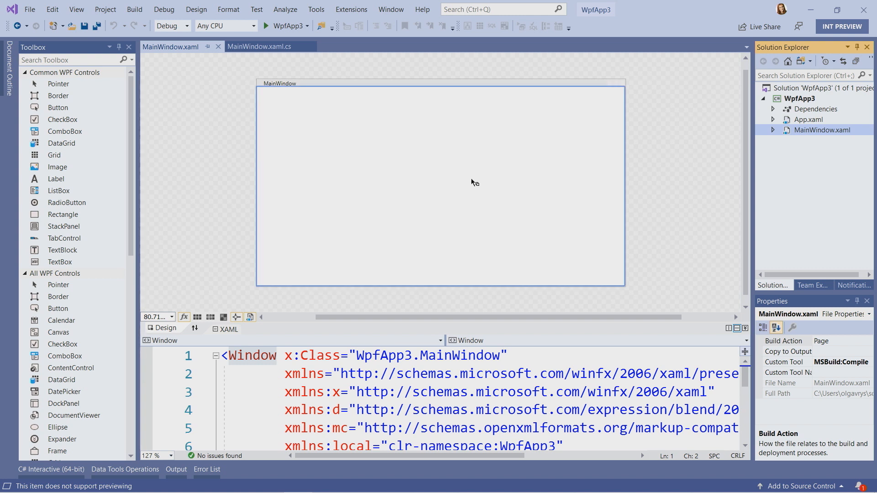
pyautogui.moveTo(195, 125)
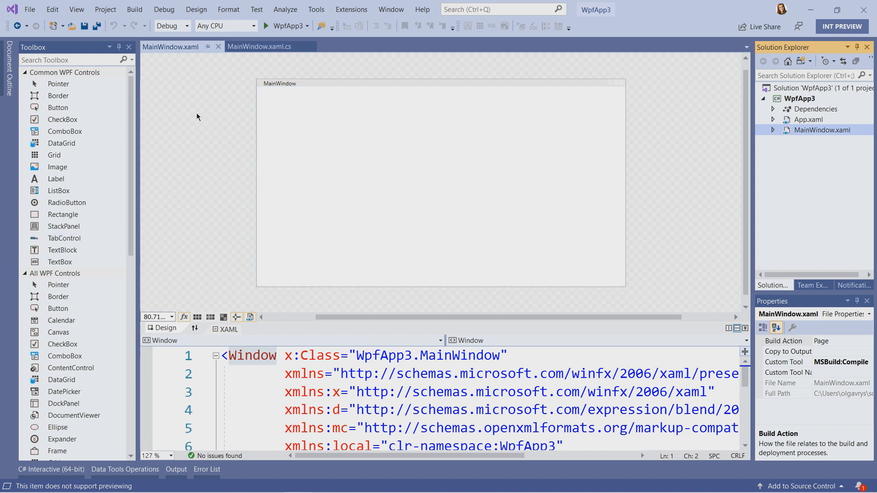
pyautogui.moveTo(252, 143)
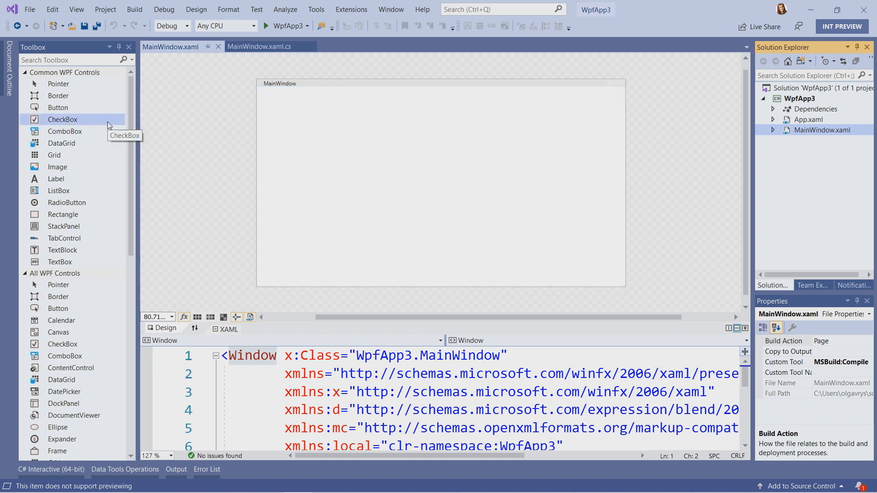
pyautogui.moveTo(83, 47)
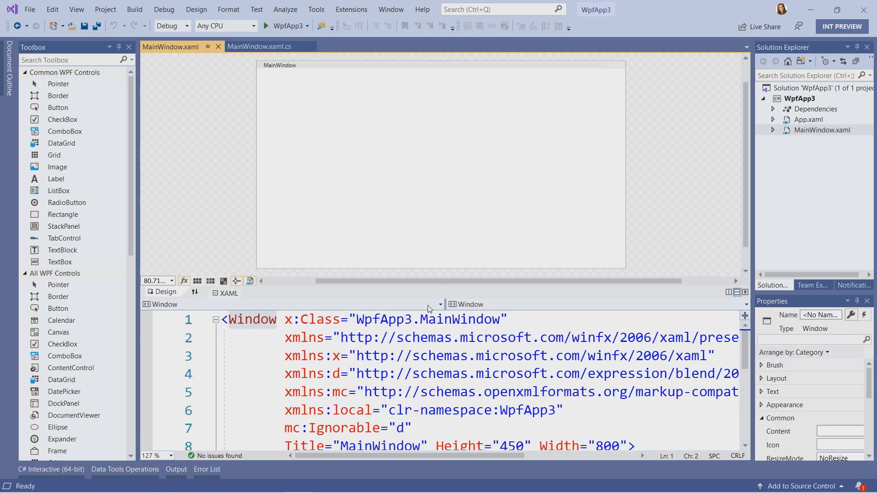
pyautogui.moveTo(366, 82)
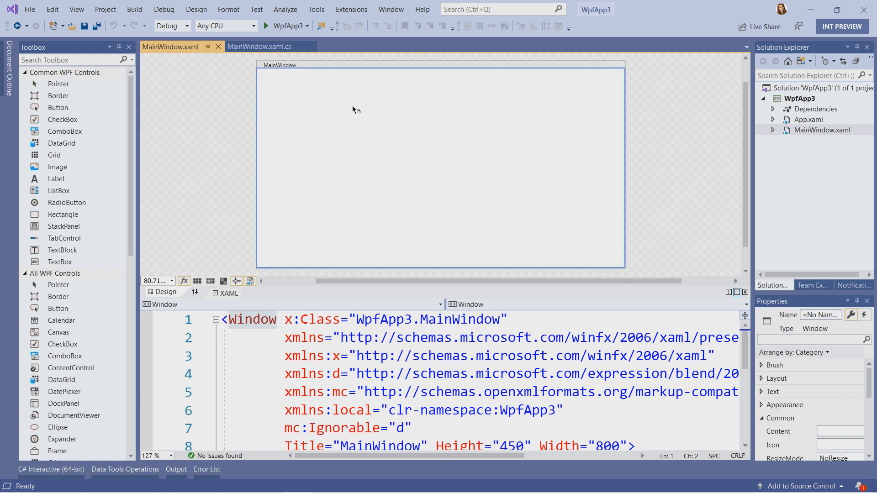
pyautogui.moveTo(62, 120)
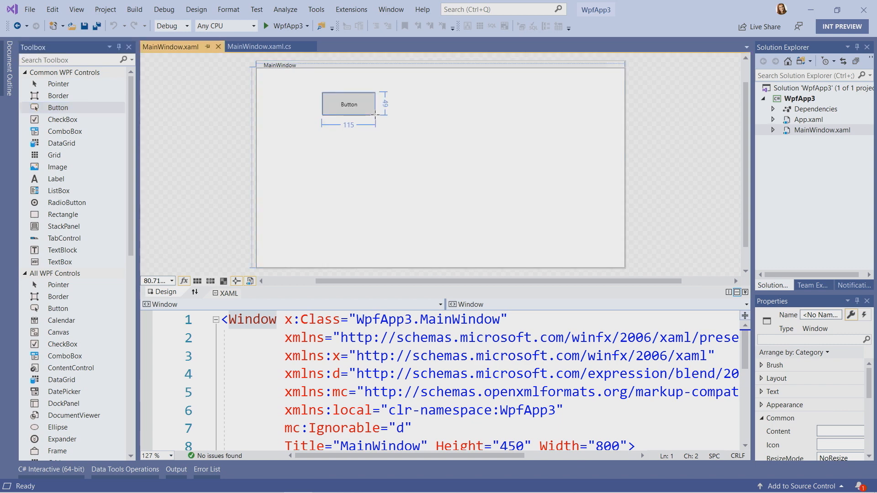
# Draw a TextBox on MainWindow below and to the right of the Button
pyautogui.click(348, 104)
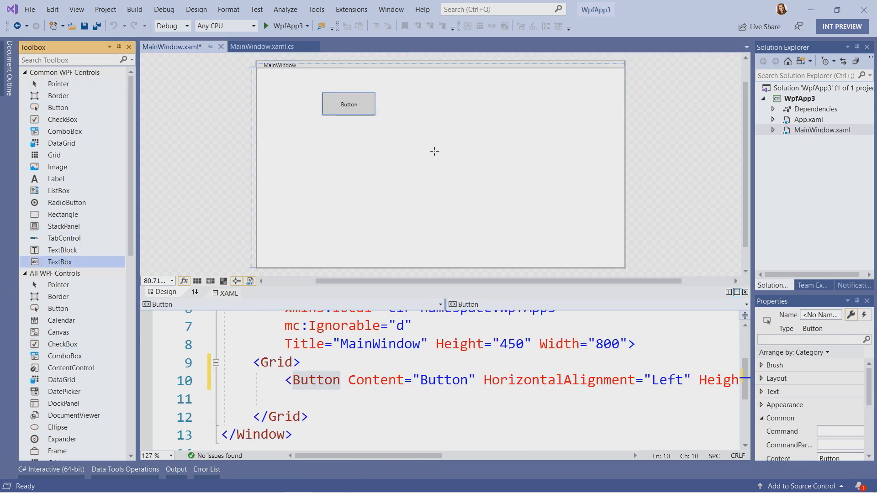
pyautogui.moveTo(59, 262); pyautogui.dragTo(471, 173)
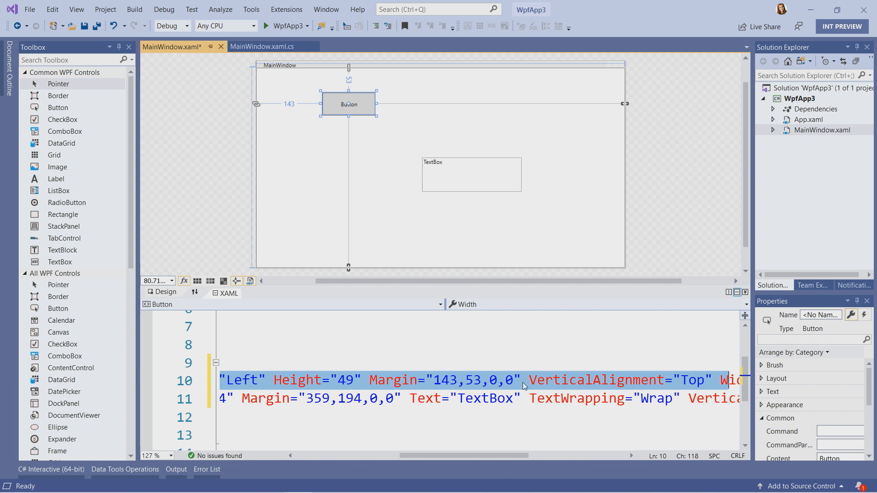
pyautogui.moveTo(399, 145)
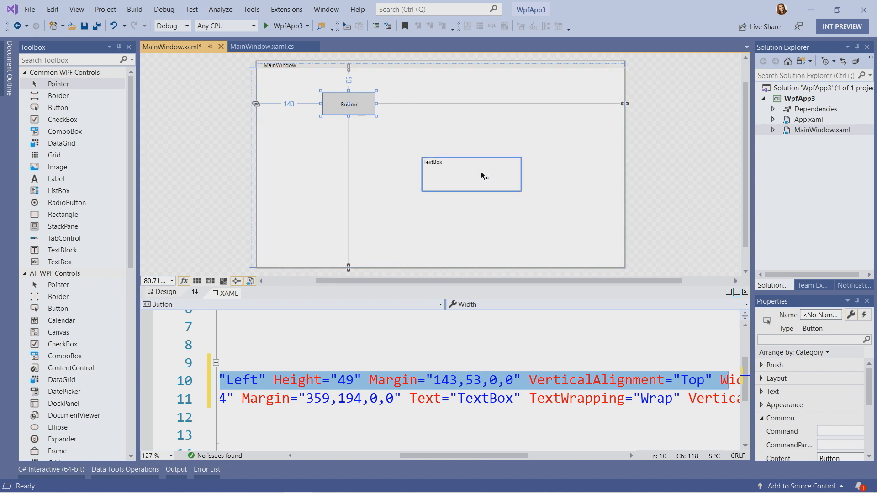
pyautogui.moveTo(477, 178)
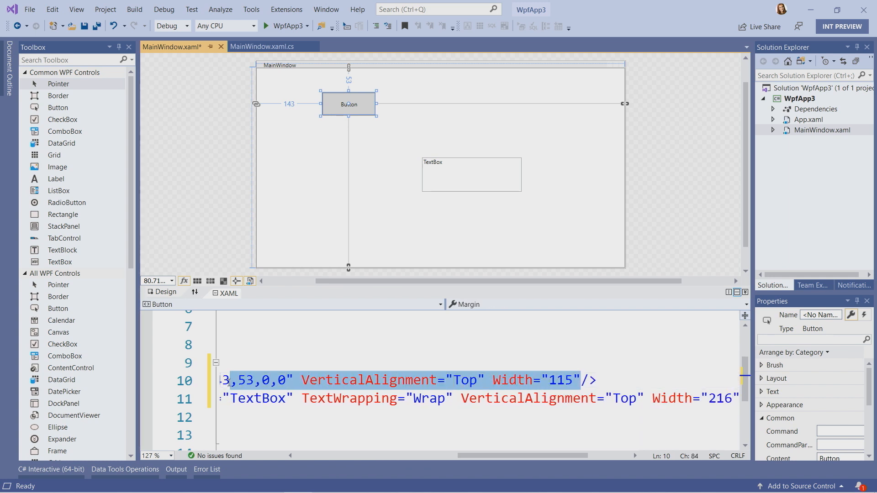
# Delete the Button's and TextBox's margin, alignment and size attributes, opening a new line after <Grid>
pyautogui.press('Delete')
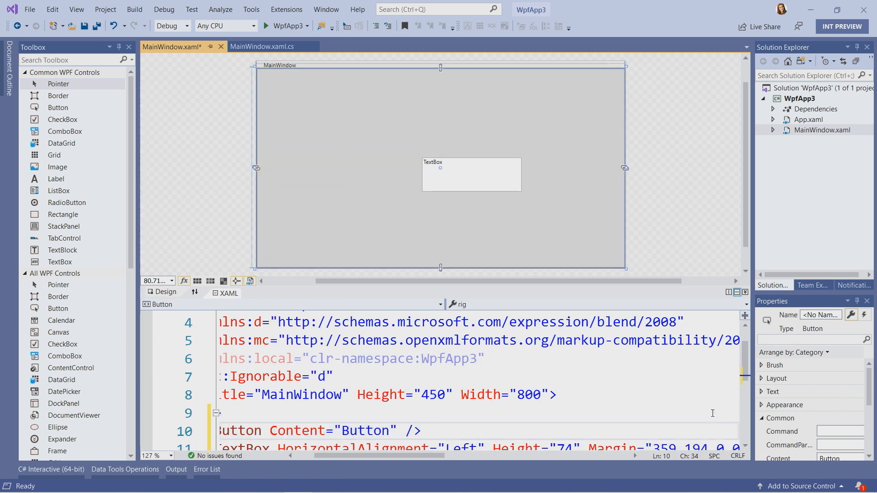
pyautogui.click(471, 174)
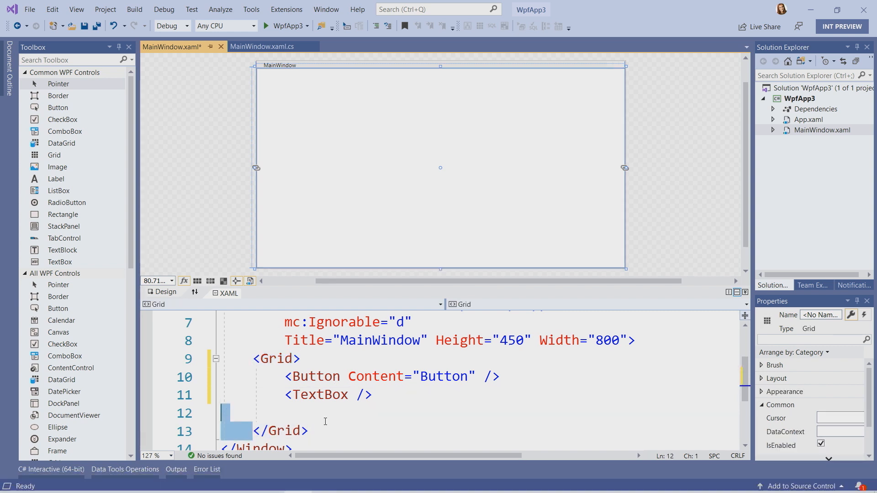
pyautogui.click(307, 359)
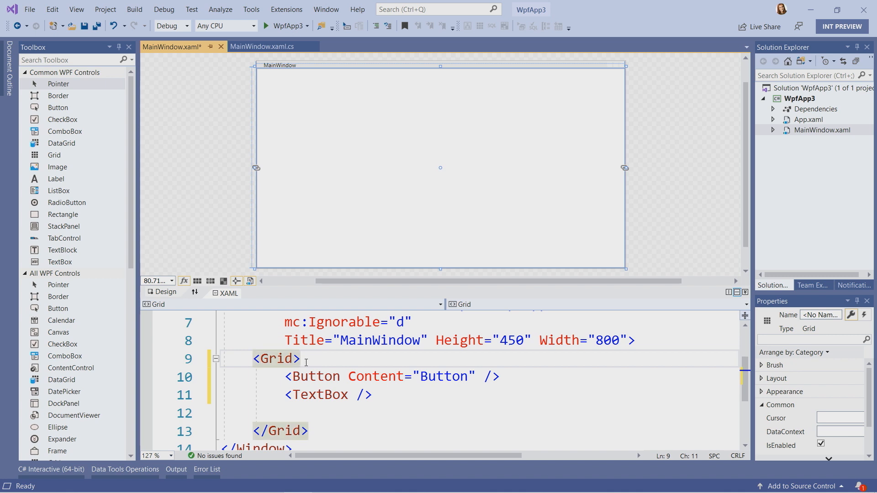
pyautogui.press('Enter')
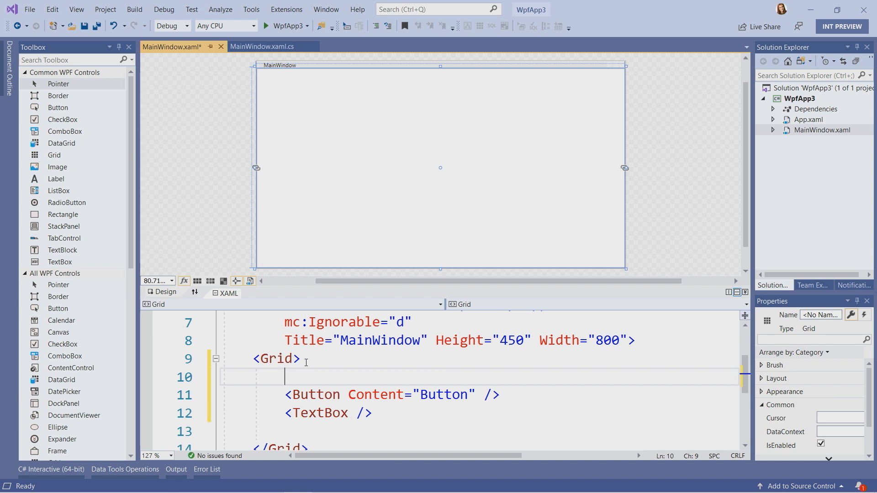
# Add a Grid.ColumnDefinitions block containing a ColumnDefinition with Width="40"
pyautogui.write('<Gro')
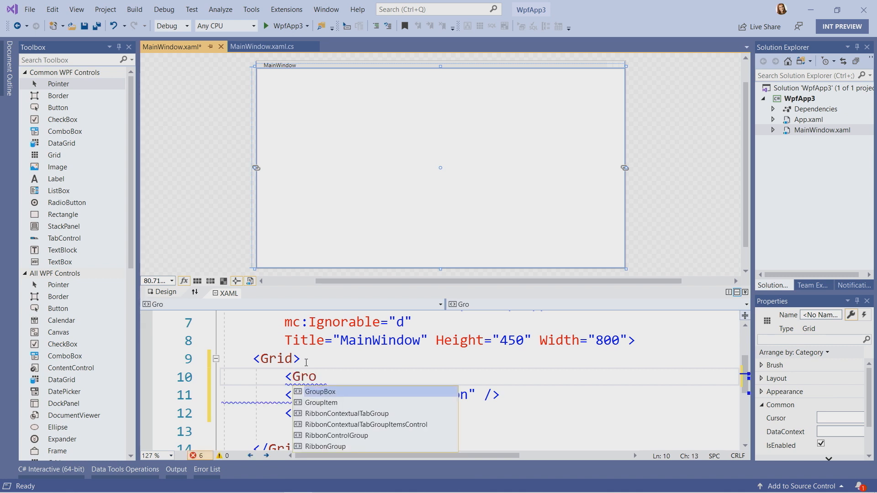
pyautogui.press('Backspace')
pyautogui.write('id.ColumnDefinitions')
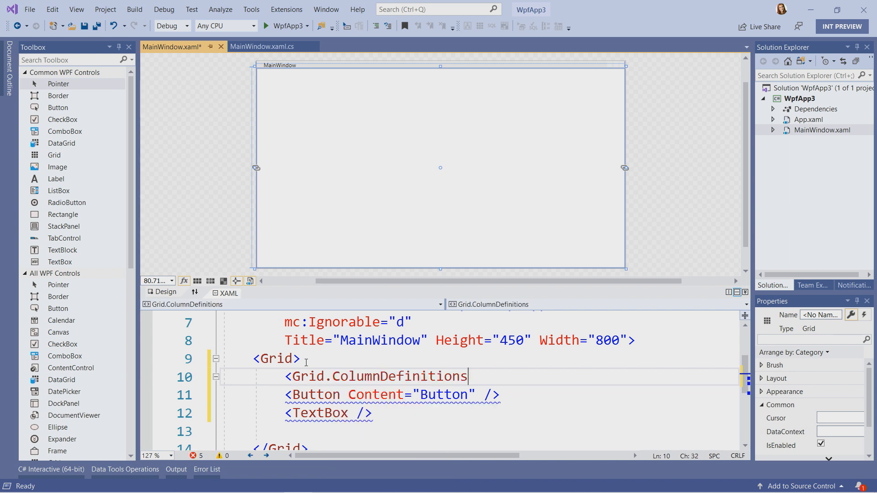
pyautogui.write('>')
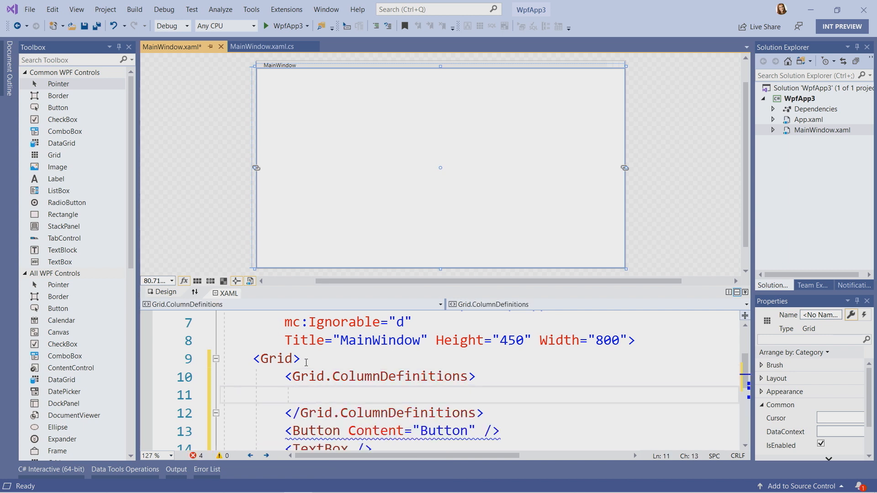
pyautogui.write('<')
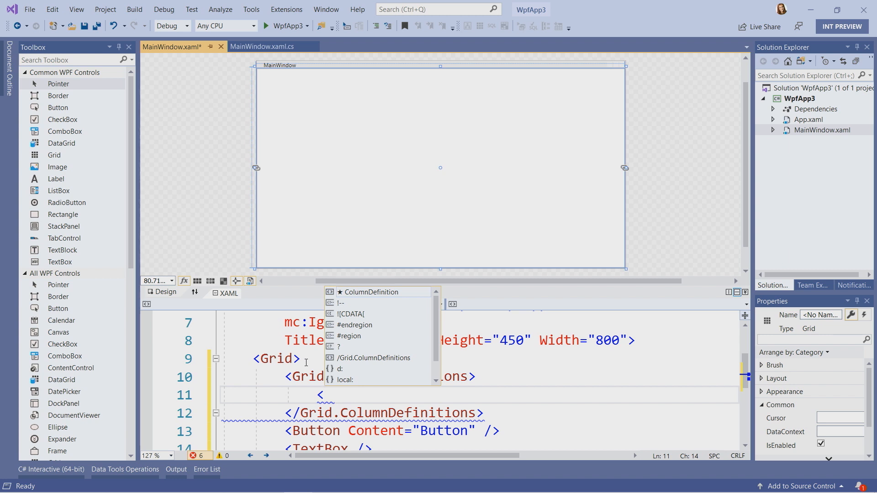
pyautogui.write('ColumnDefinition')
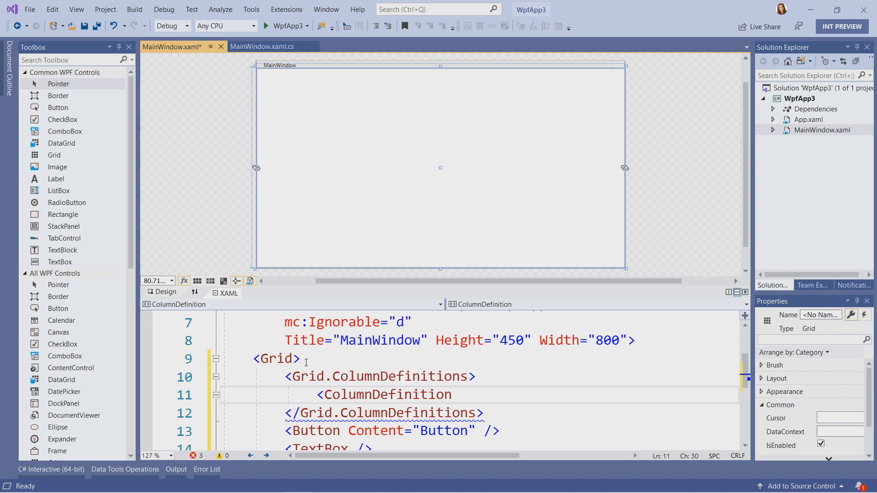
pyautogui.write('/>')
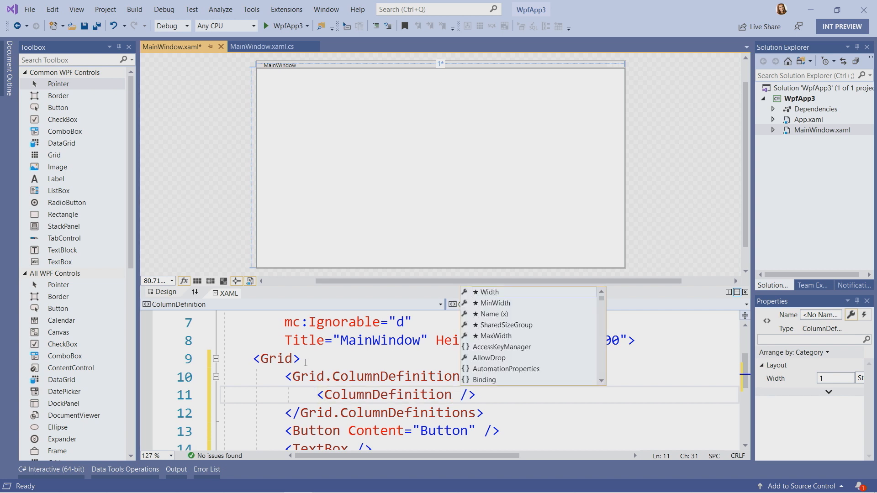
pyautogui.write('Width="')
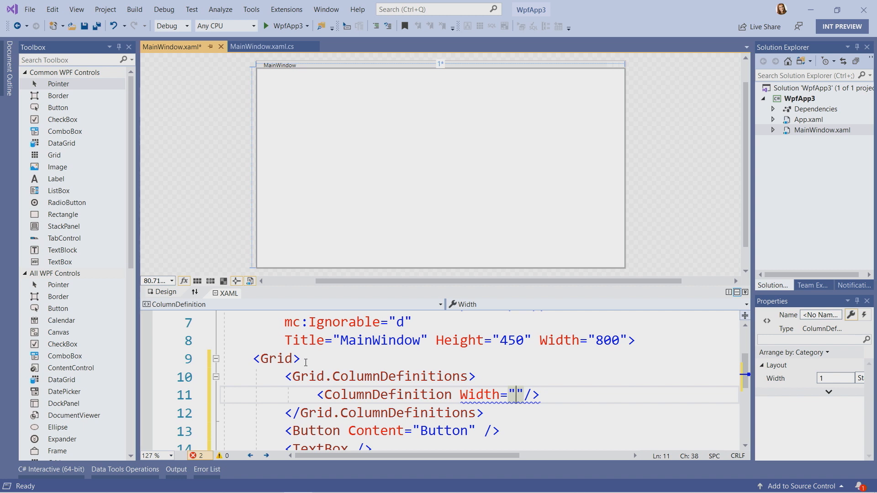
pyautogui.write('40')
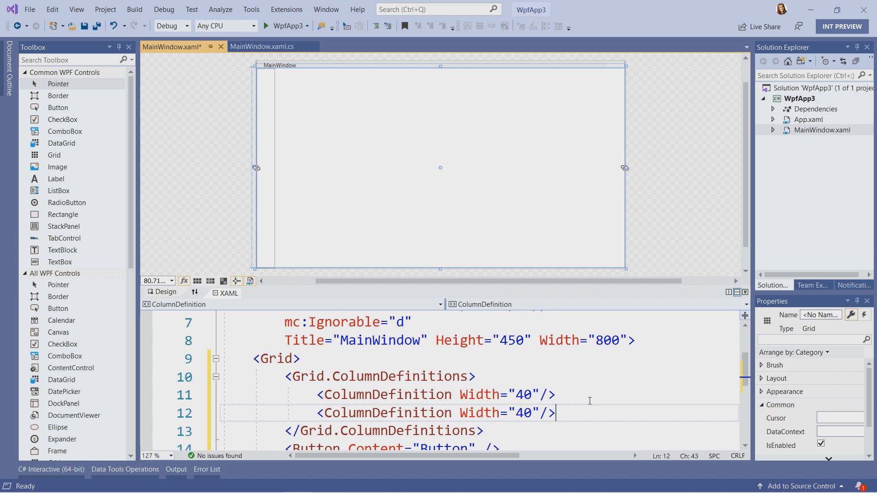
# Change the second column's width to auto and add a third column with width *
pyautogui.press('BackSpace')
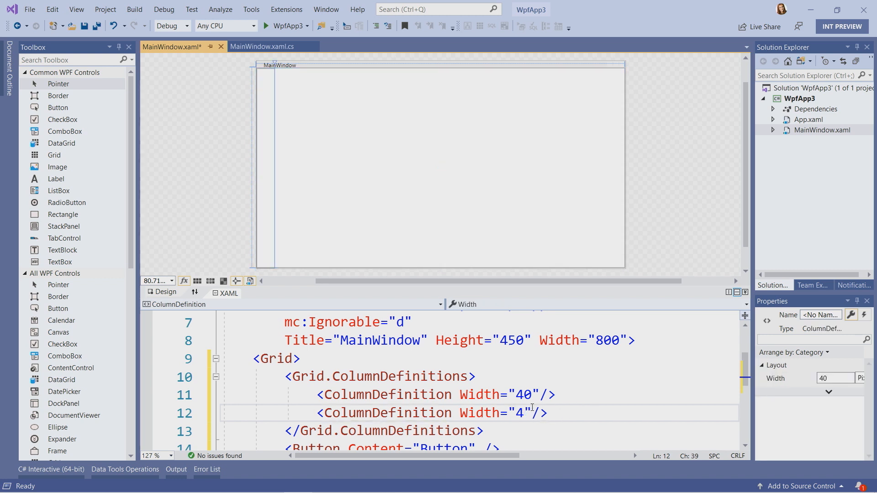
pyautogui.write('auto')
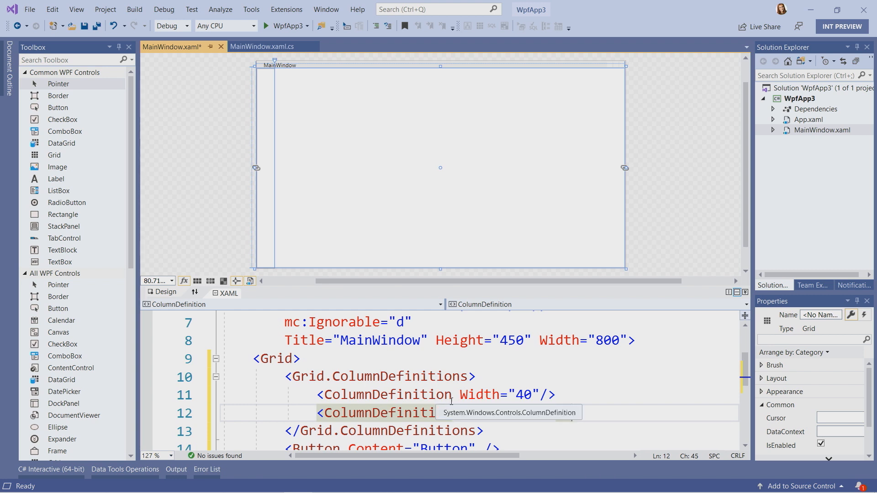
pyautogui.write('Width="auto"/>')
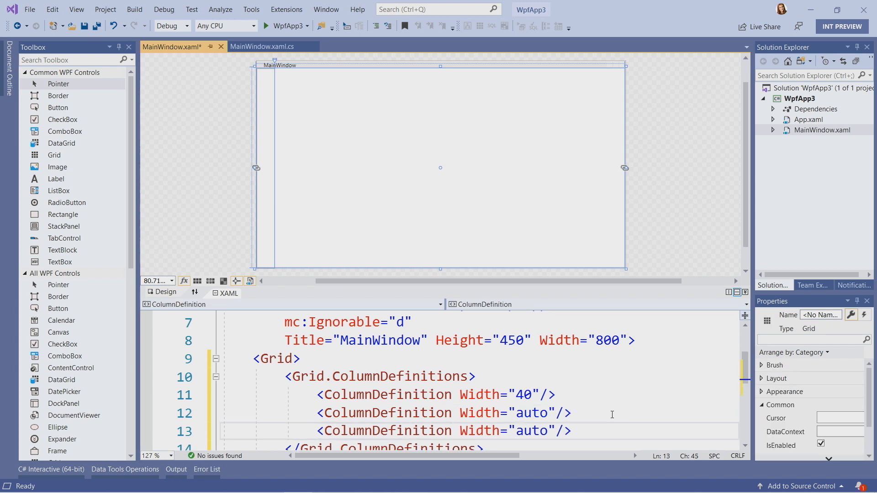
pyautogui.doubleClick(534, 431)
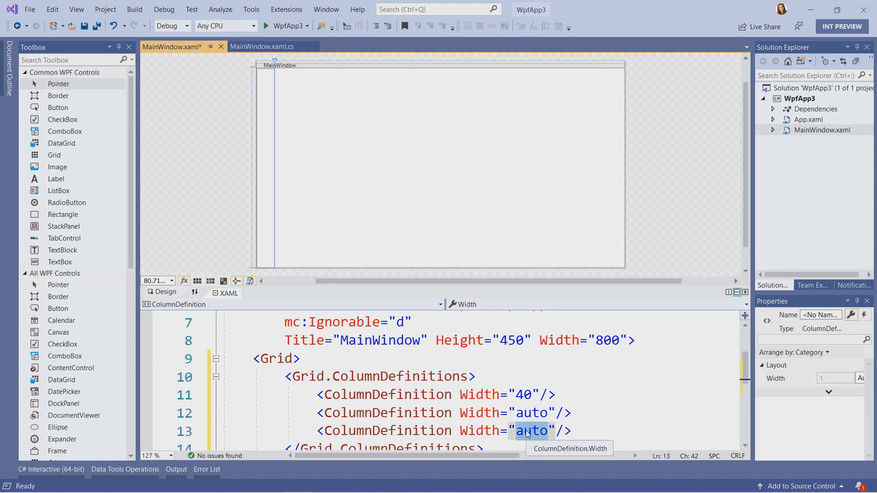
pyautogui.write('*')
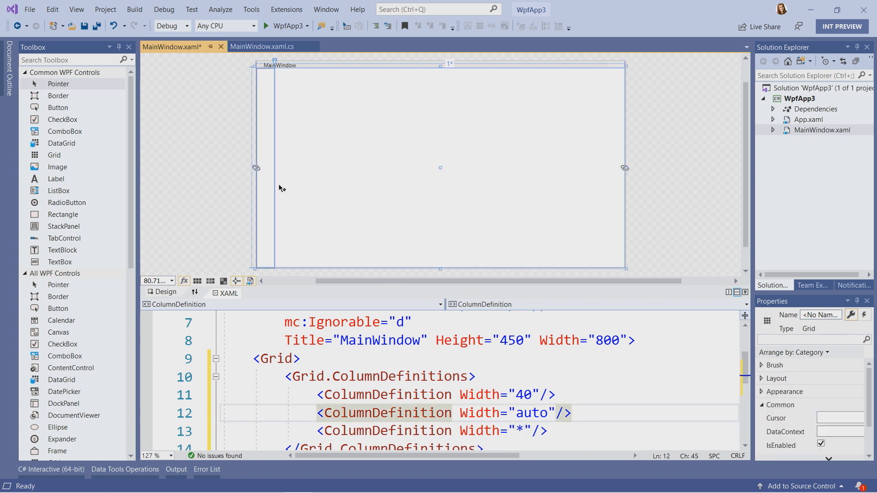
pyautogui.moveTo(523, 485)
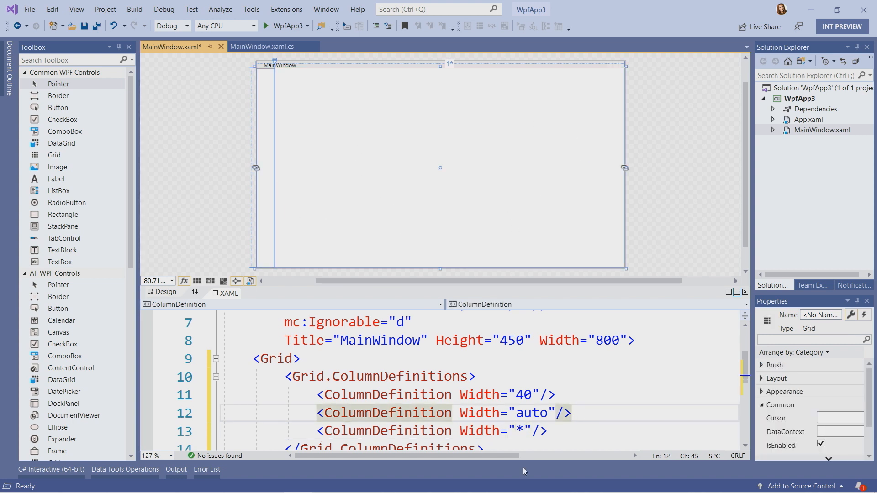
pyautogui.scroll(-3)
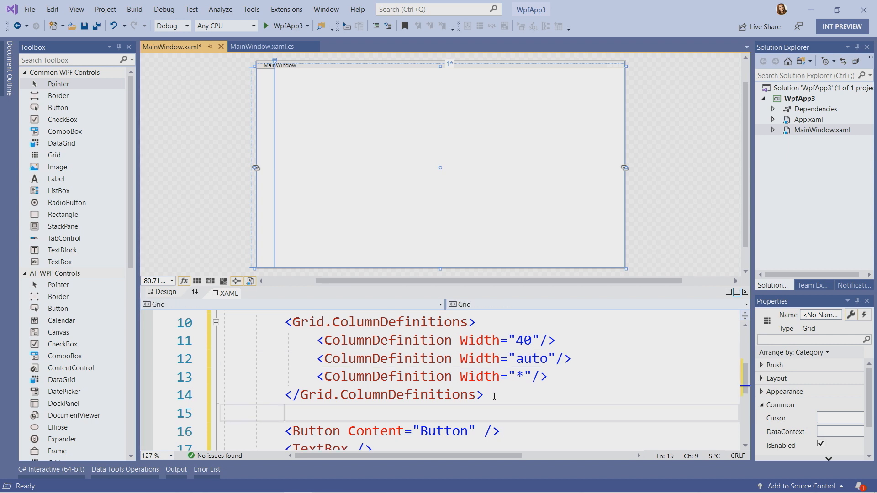
# Add a Grid.RowDefinitions block with a first RowDefinition of Height="40"
pyautogui.write('<Gri')
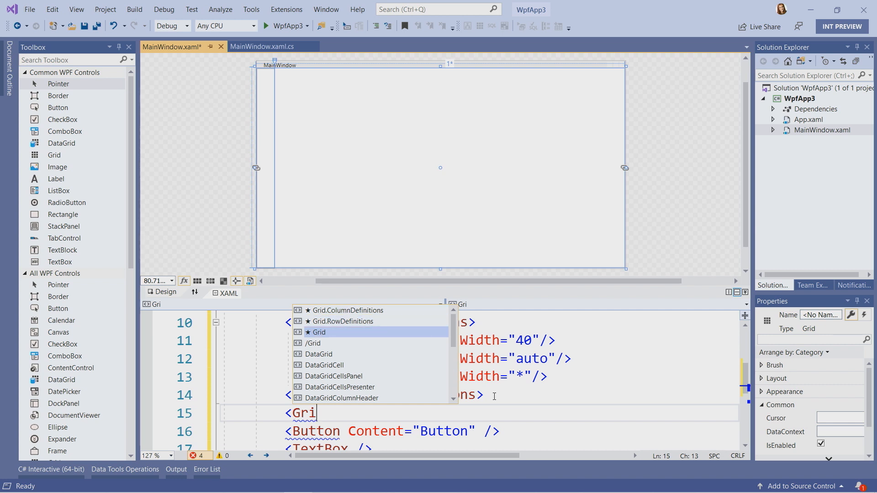
pyautogui.write('d.RowDefinitions')
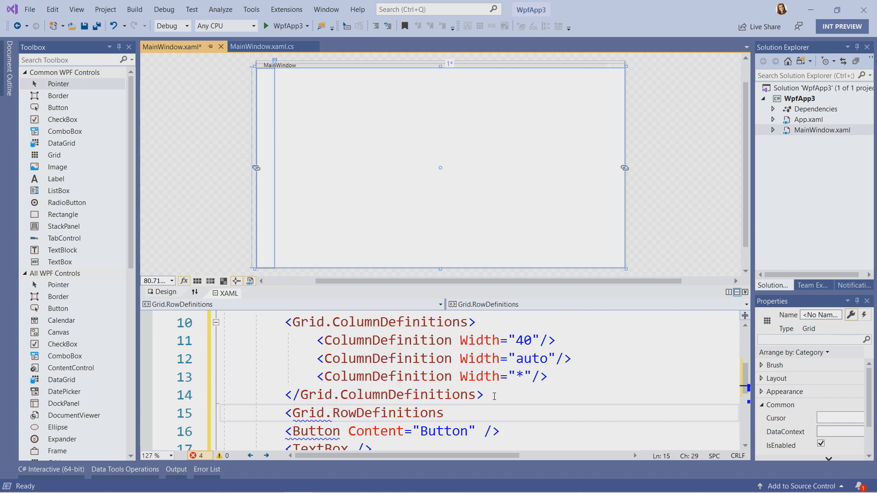
pyautogui.write('>')
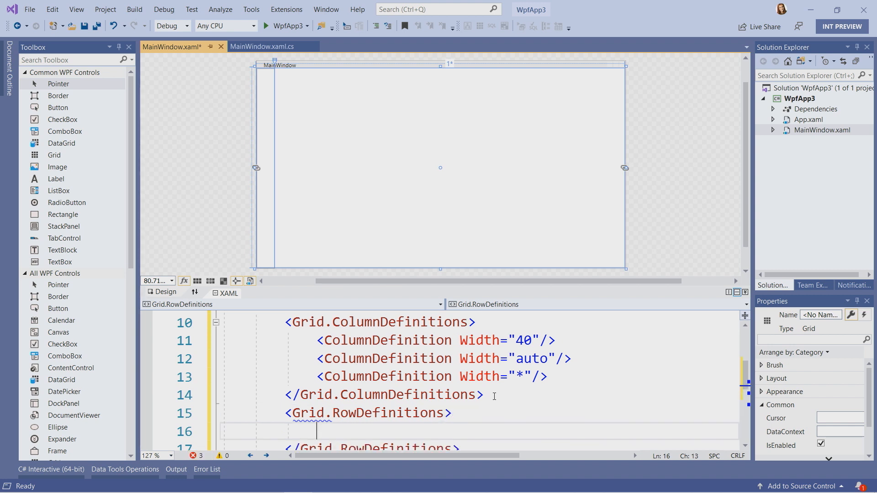
pyautogui.write('<R')
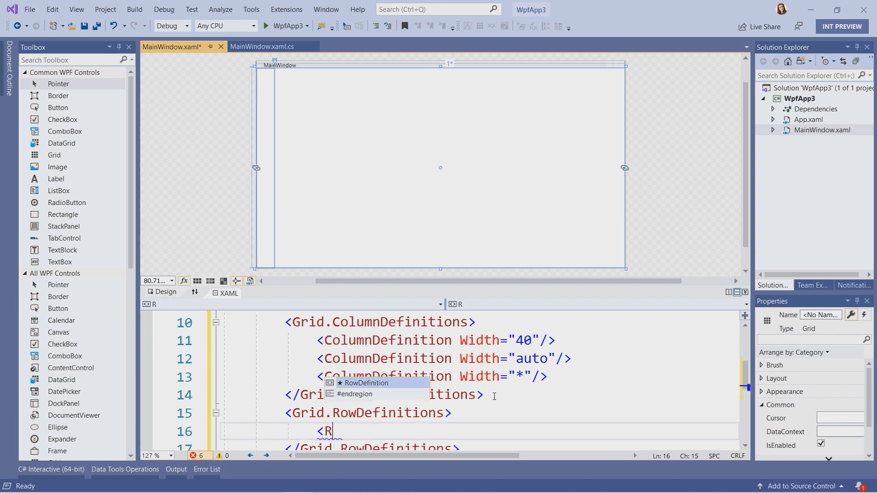
pyautogui.write('ow')
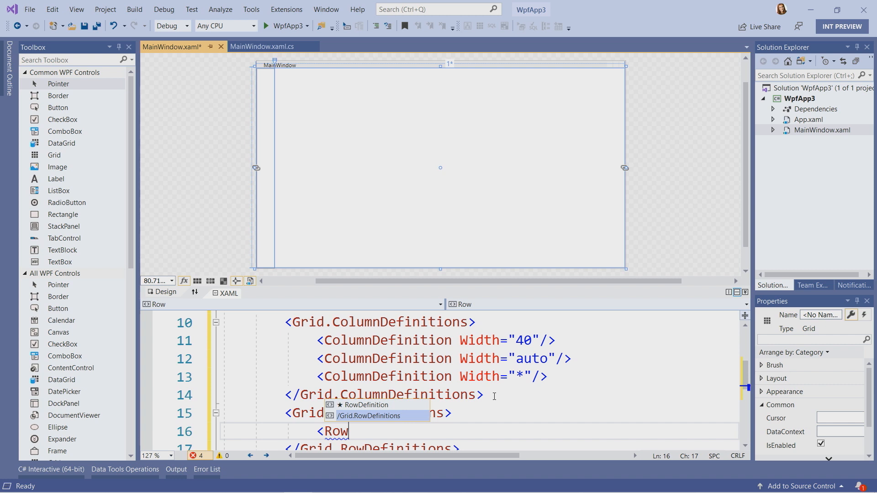
pyautogui.press('Tab')
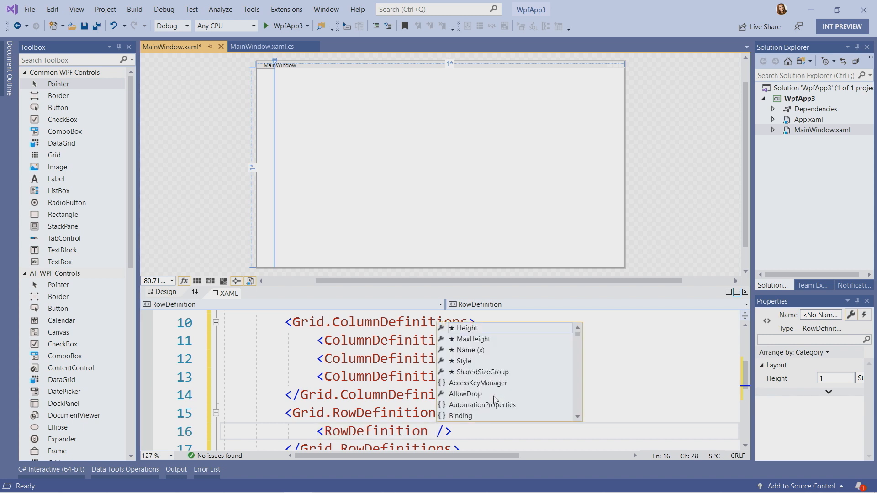
pyautogui.write('H')
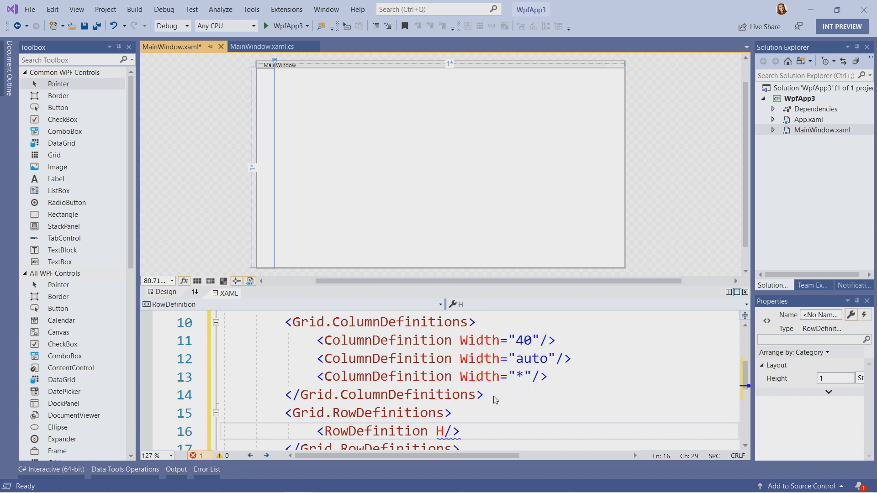
pyautogui.write('eight=""')
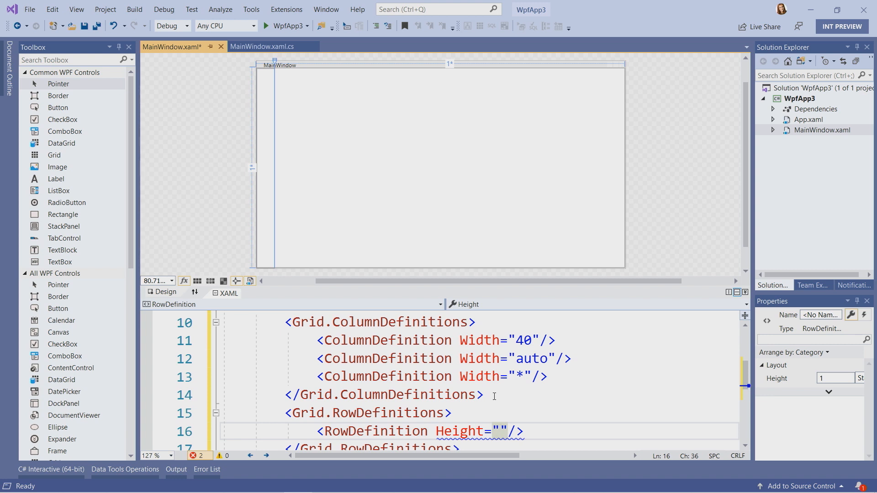
pyautogui.write('40')
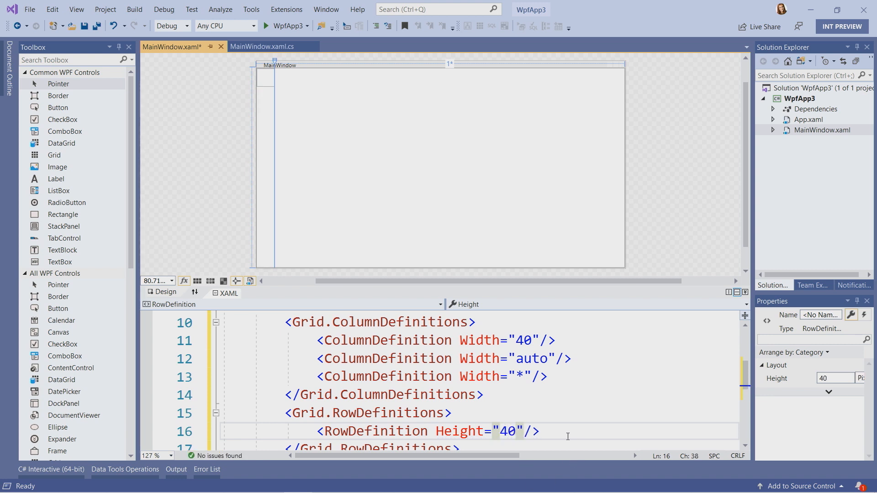
# Duplicate the row definition and set the other rows' heights to auto and *
pyautogui.tripleClick(428, 431)
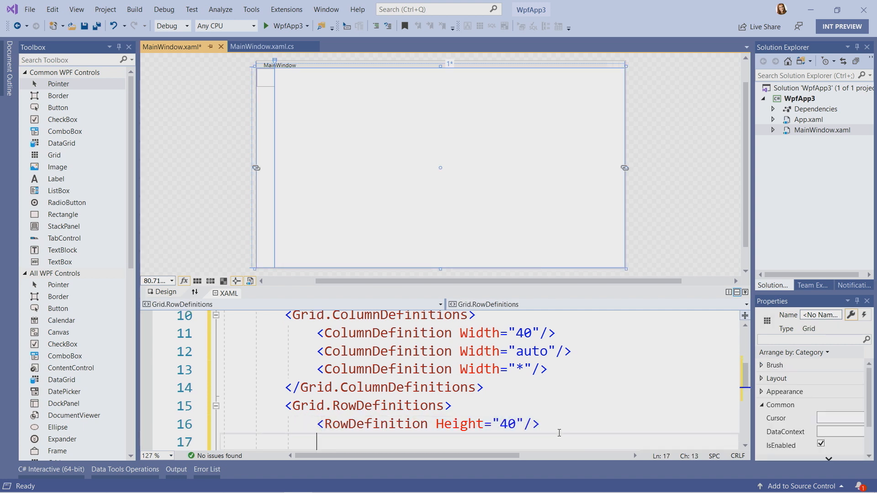
pyautogui.write('<RowDefinition Height="40"/>')
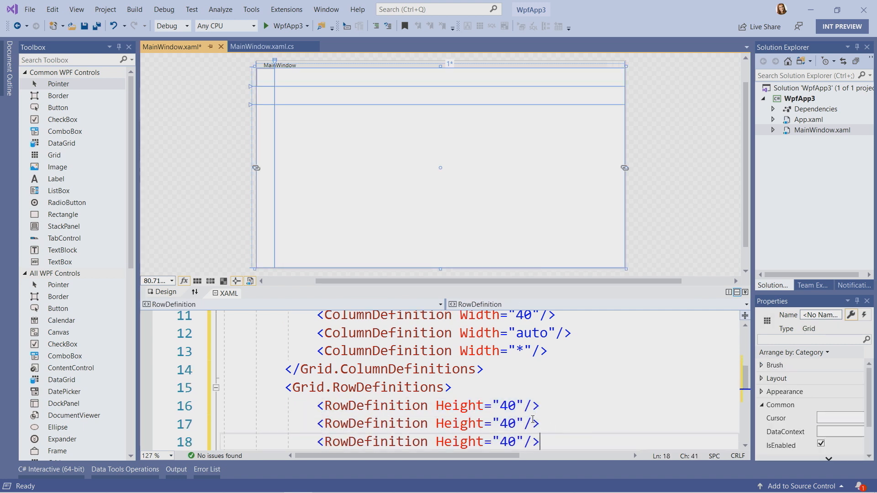
pyautogui.click(506, 424)
pyautogui.write('au')
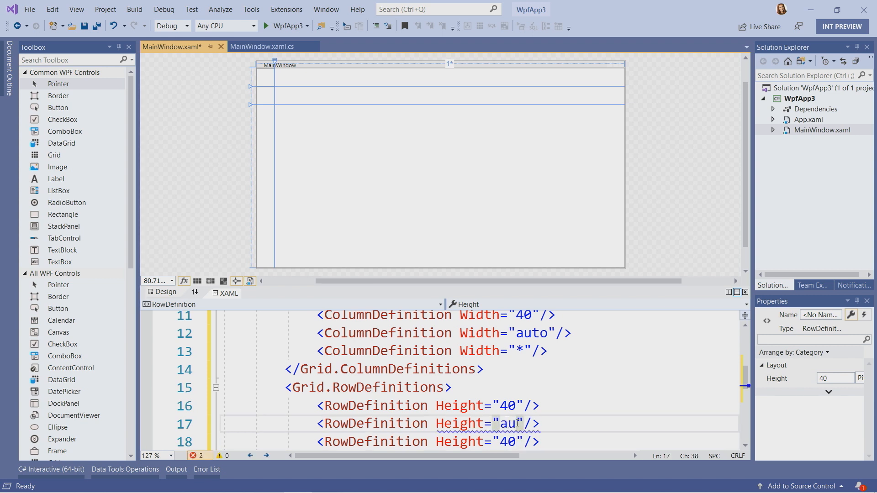
pyautogui.write('to')
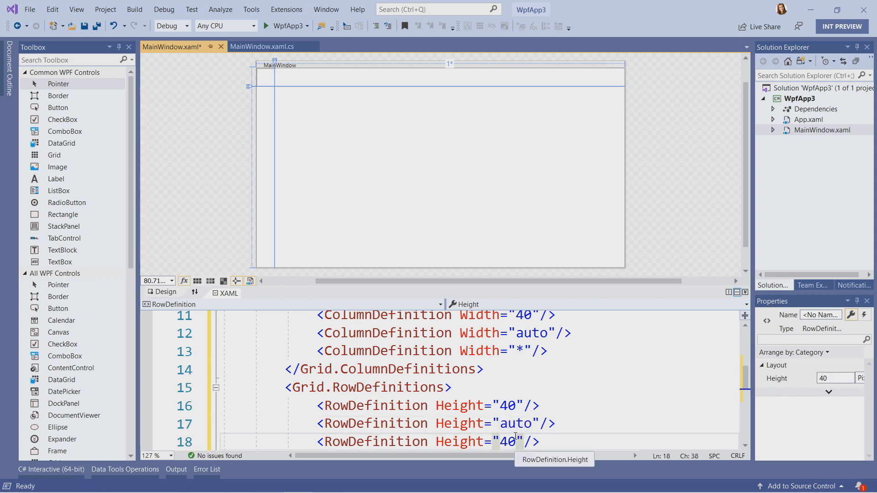
pyautogui.write('*')
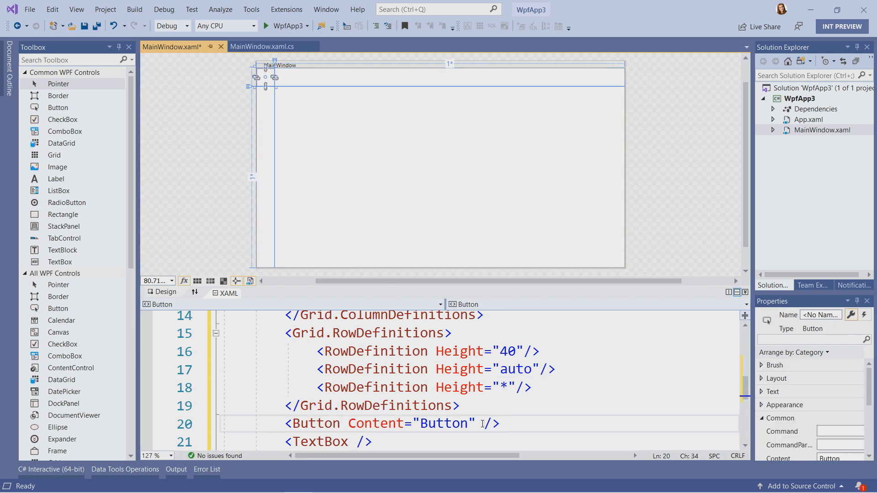
# Give the Button Grid.Column="1" Grid.Row="1" and the TextBox Grid.Column="2" Grid.Row="2"
pyautogui.write('Gri')
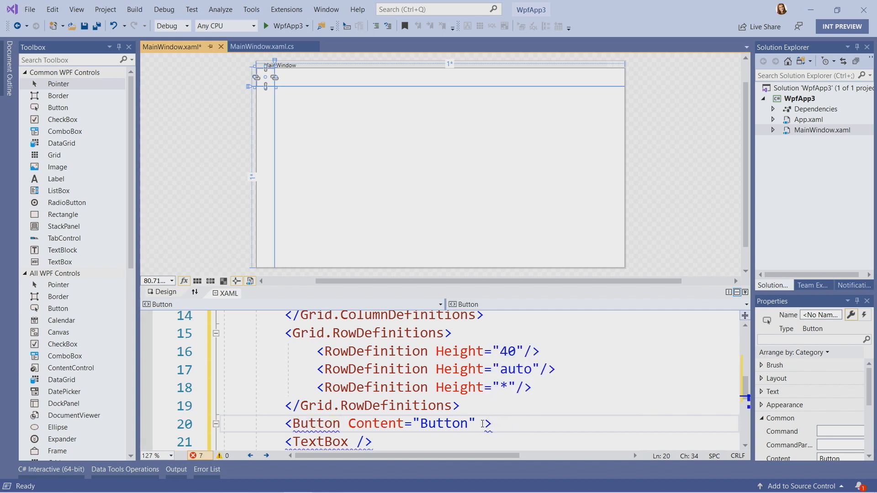
pyautogui.write('Grid.Column="')
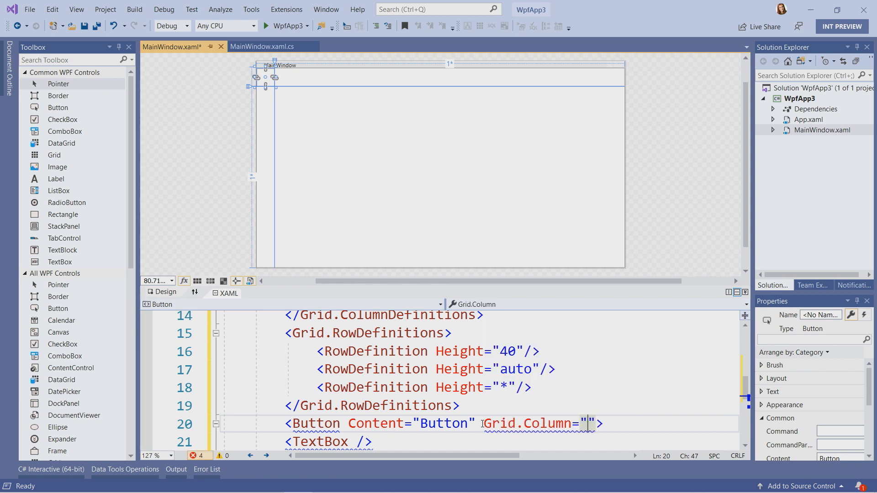
pyautogui.write('1')
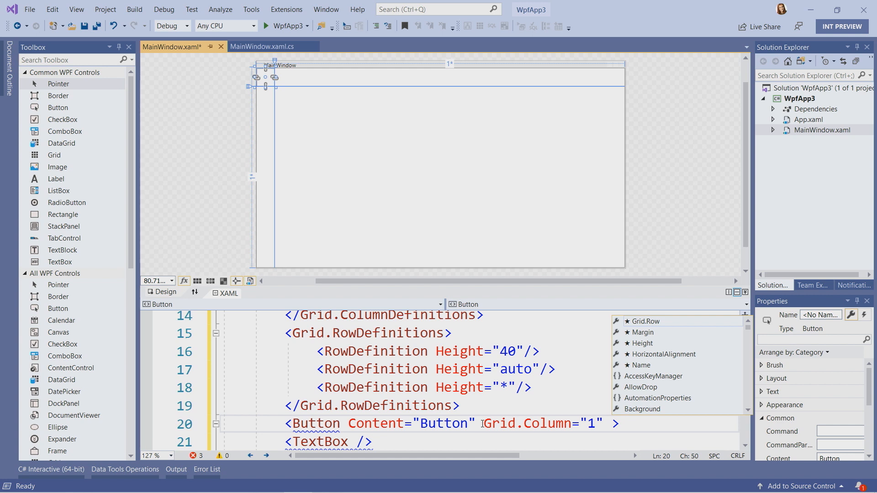
pyautogui.write('Grid.Row="1"/')
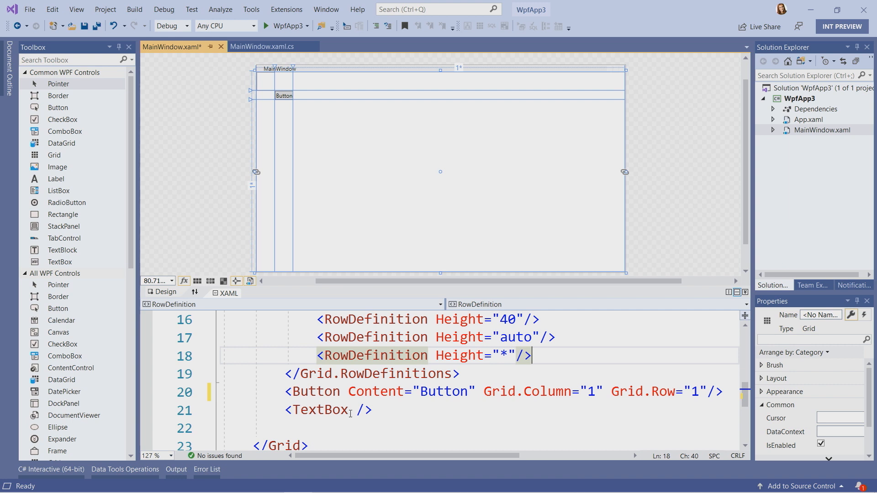
pyautogui.click(356, 410)
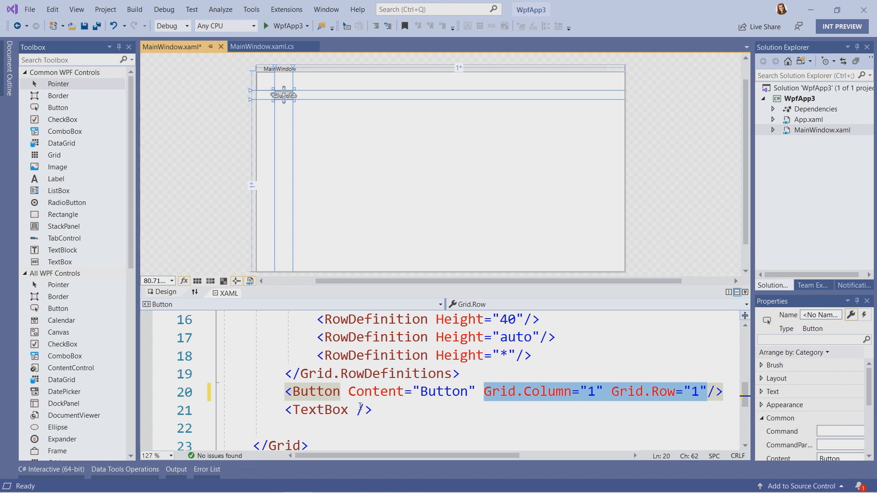
pyautogui.write('Grid.Column="1" Grid.Row="1"')
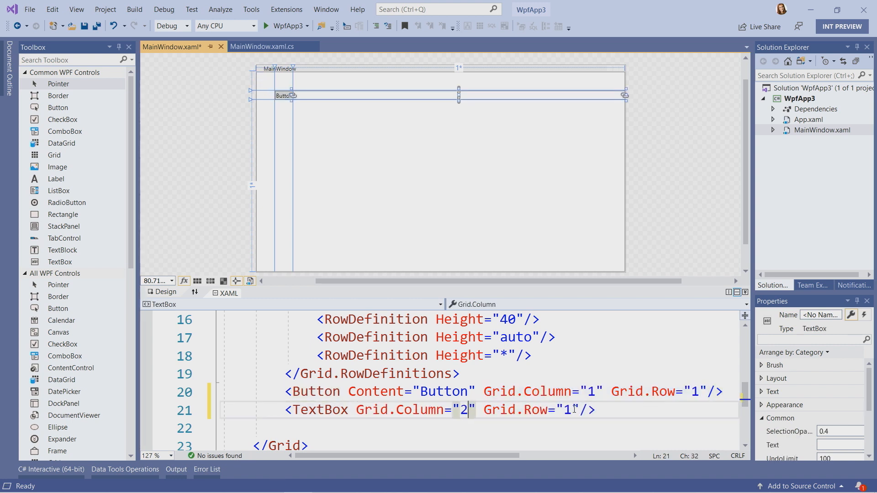
pyautogui.write('2')
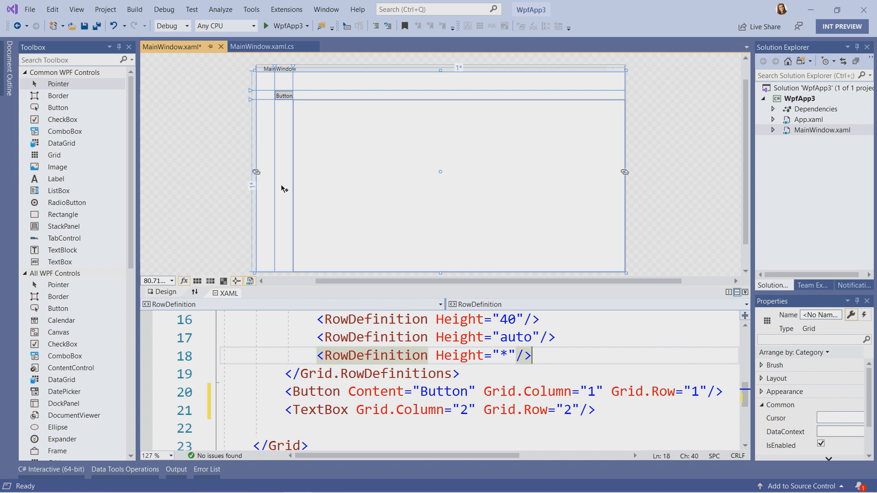
pyautogui.moveTo(281, 99)
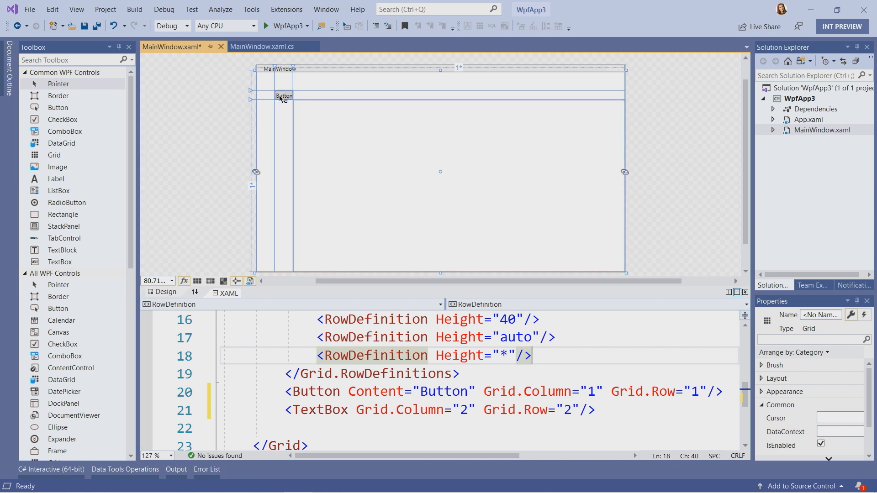
pyautogui.moveTo(286, 100)
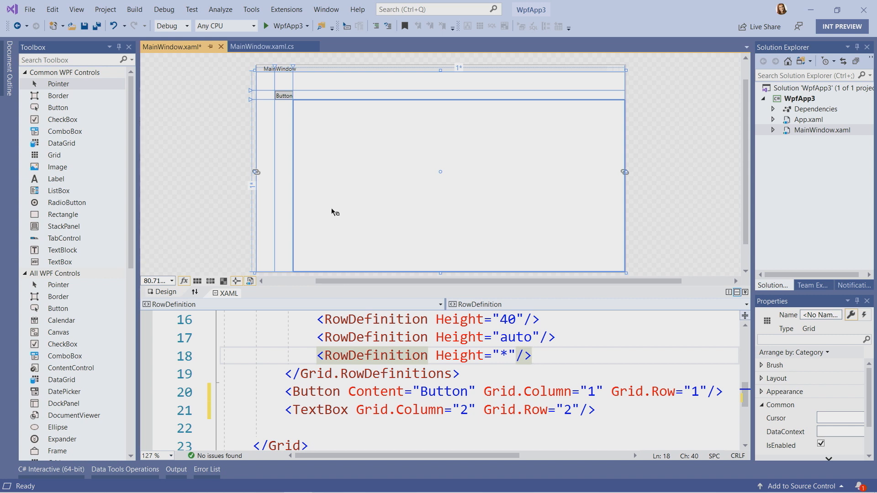
pyautogui.moveTo(399, 127)
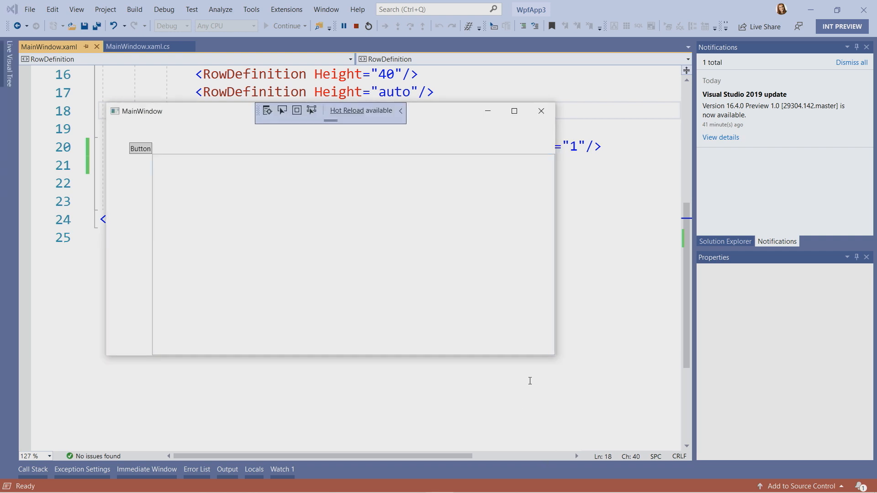
# Drag on the MainWindow design surface while checking the grid layout
pyautogui.moveTo(551, 354); pyautogui.dragTo(380, 235)
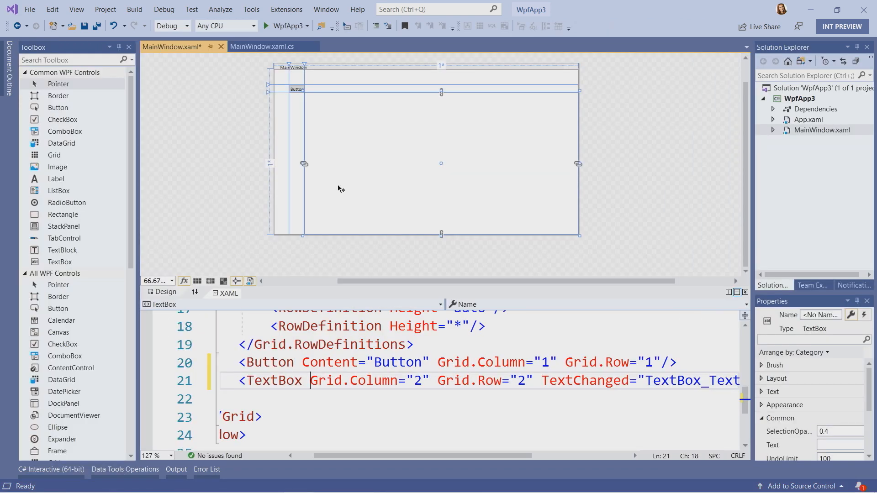
pyautogui.moveTo(369, 149)
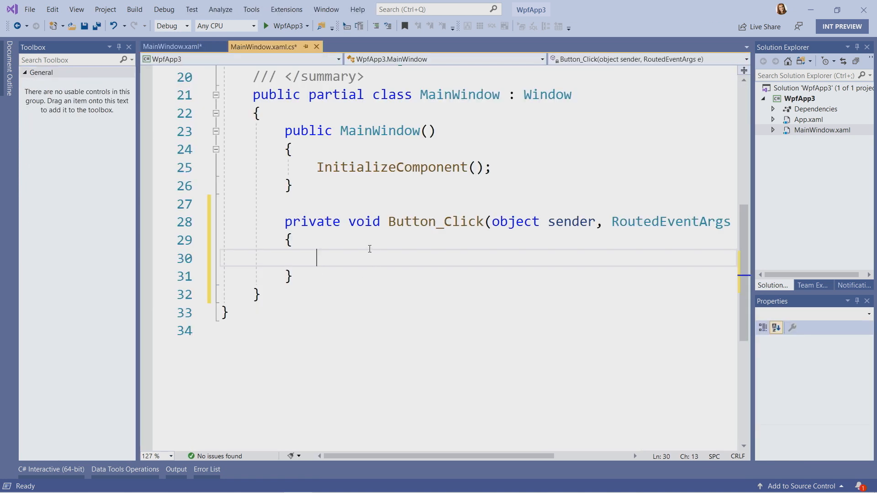
pyautogui.moveTo(419, 256)
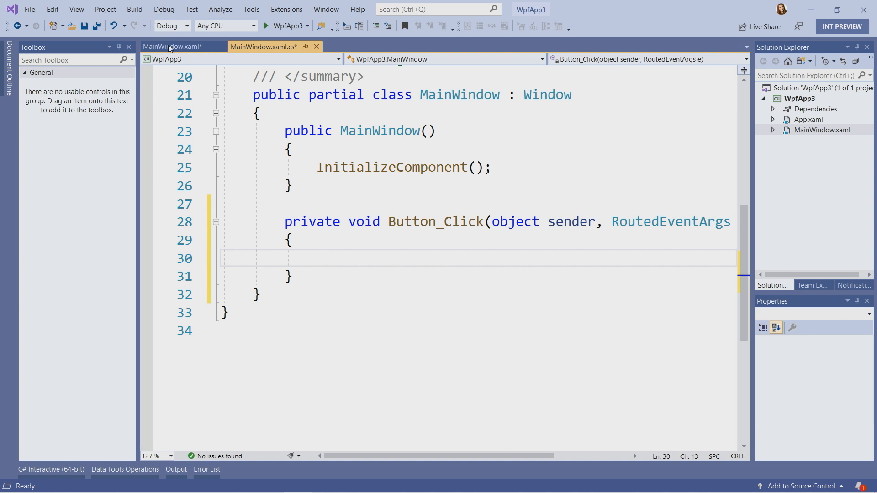
# Name the TextBox 'HelloTextBox' in the XAML and return to the Button_Click handler
pyautogui.click(171, 46)
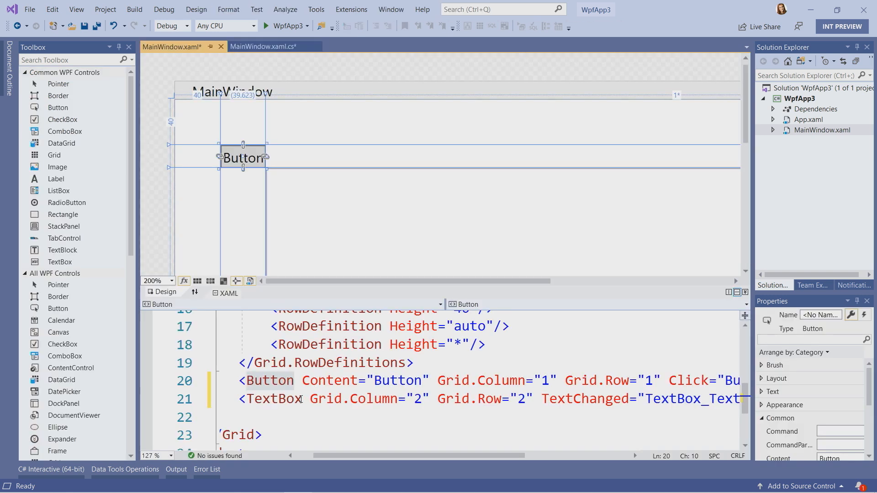
pyautogui.write('N')
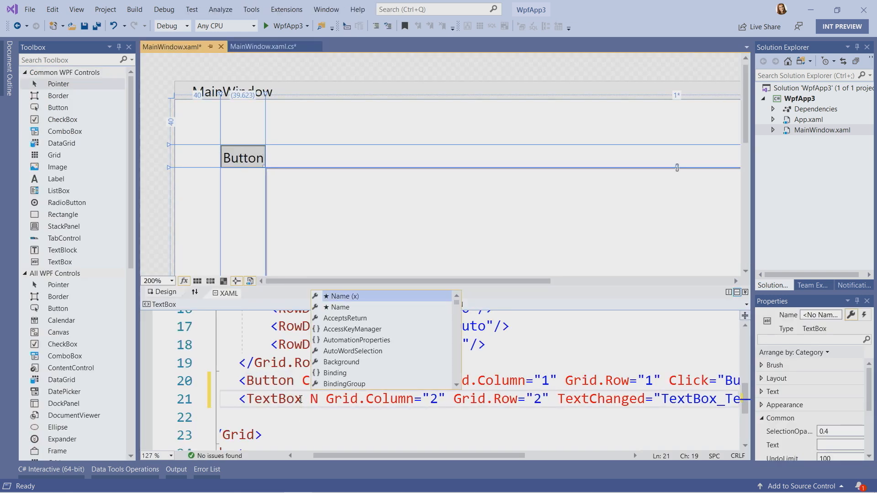
pyautogui.write('Name="')
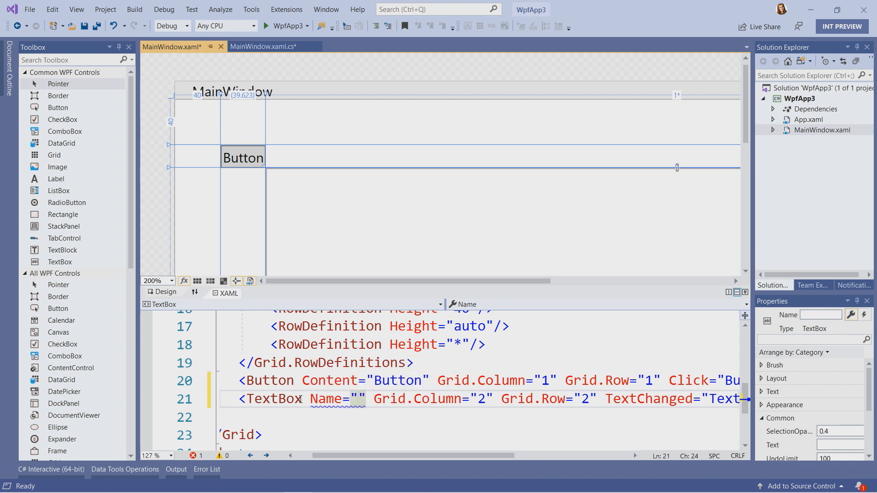
pyautogui.write('HelloT')
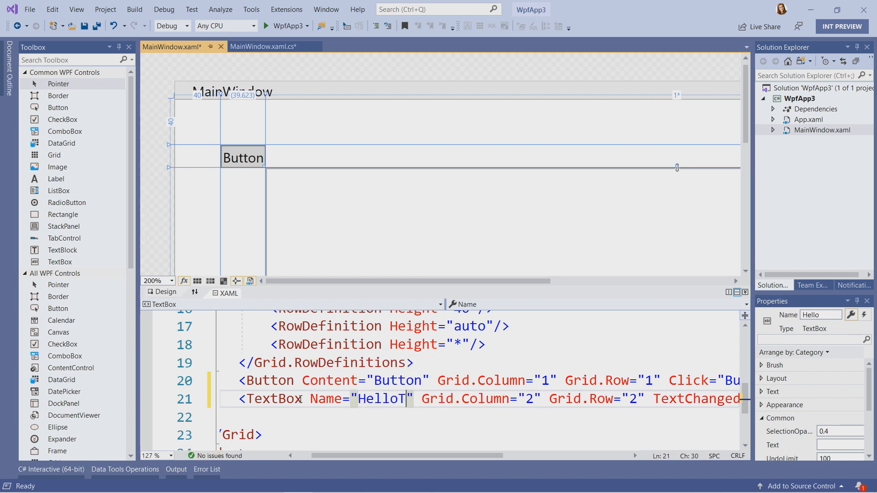
pyautogui.write('extBox')
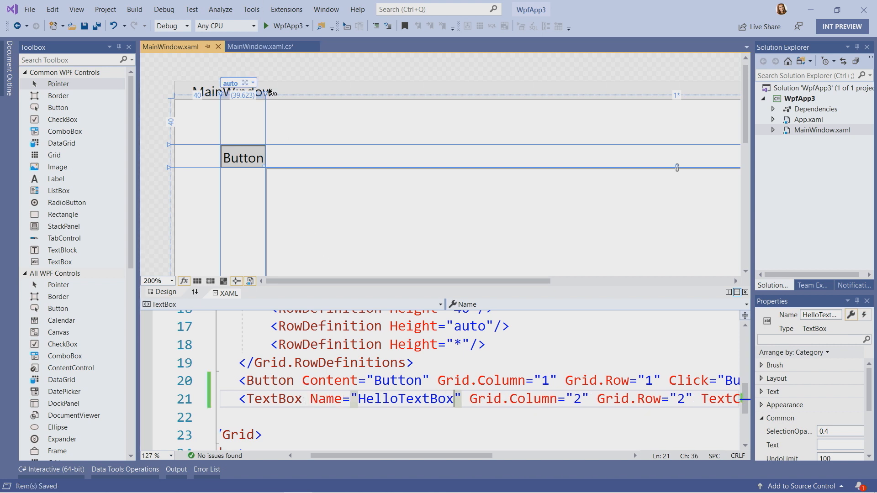
pyautogui.click(265, 46)
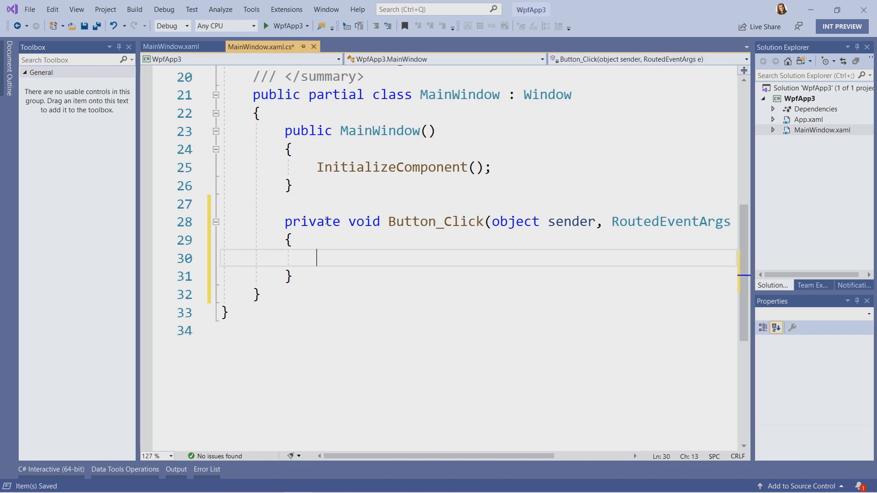
# Write HelloTextBox.Text = "Hello WPF .NET Core!!!"; inside Button_Click
pyautogui.write('H')
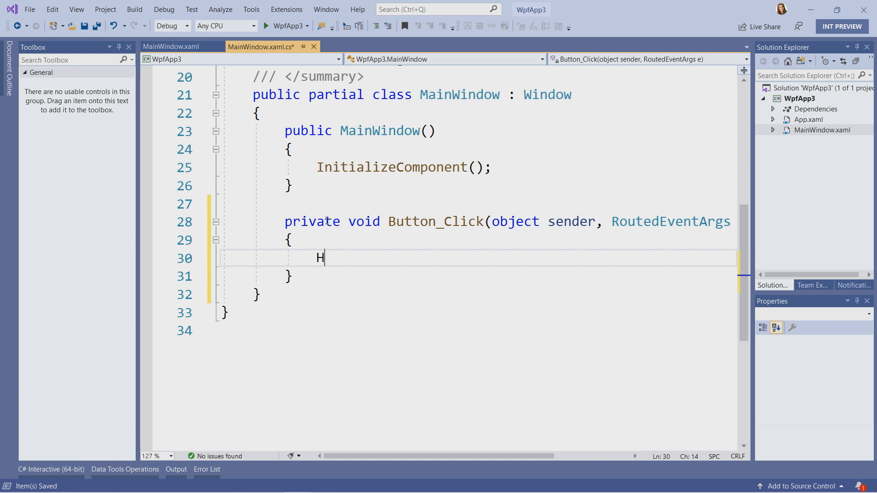
pyautogui.write('elloTextBox')
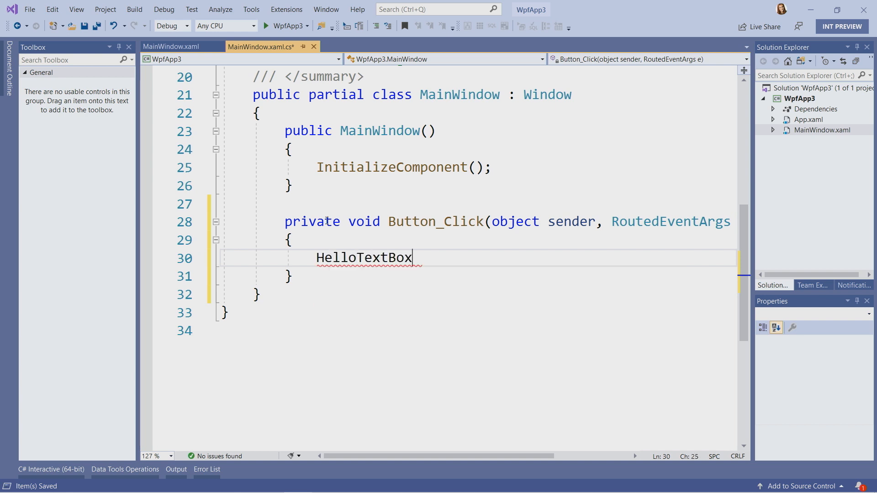
pyautogui.write('.Te')
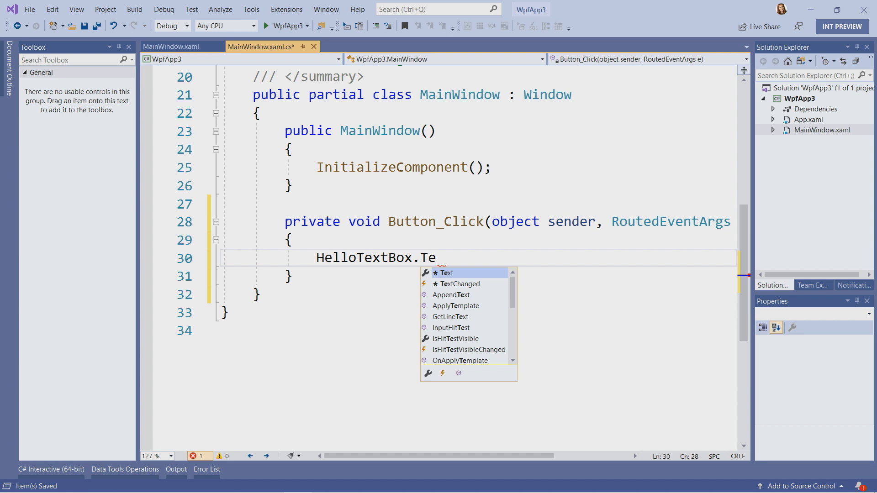
pyautogui.write('xt= "')
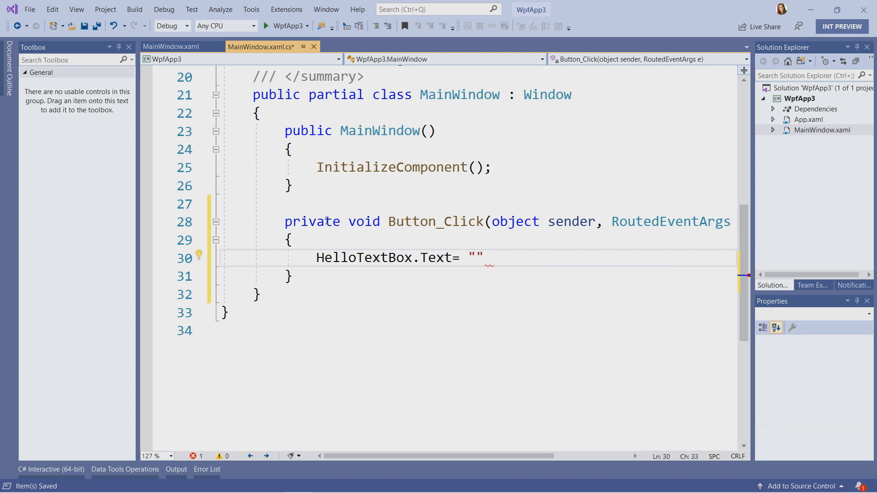
pyautogui.write('Hello WPF .NET')
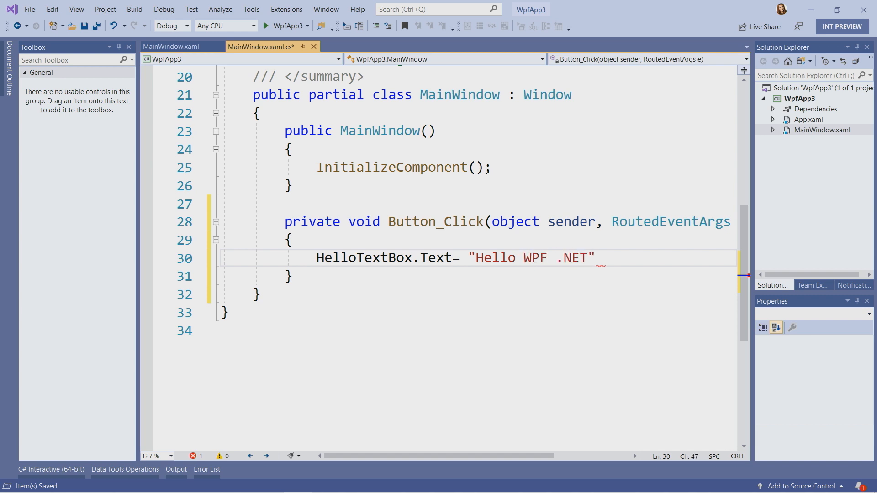
pyautogui.write('Core!!')
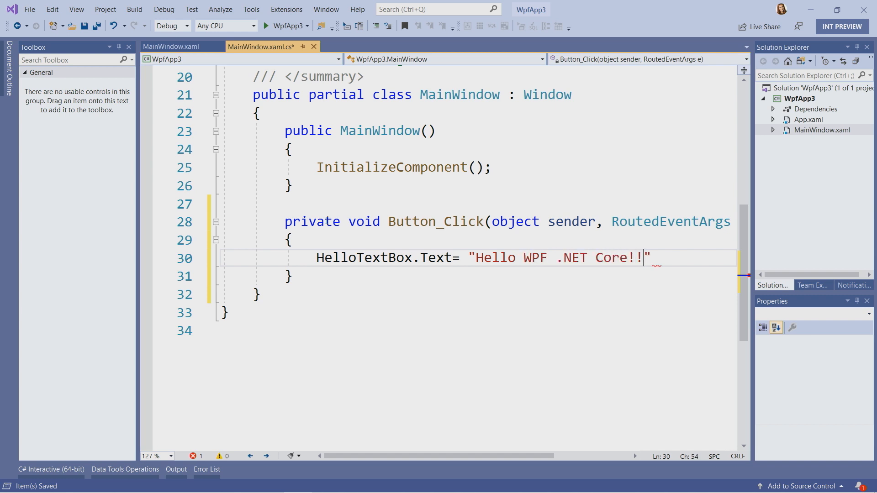
pyautogui.write('!')
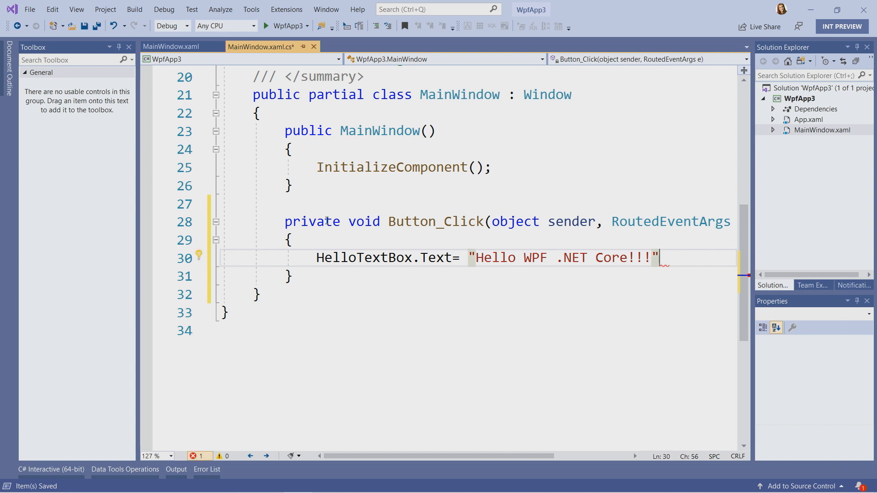
pyautogui.write(';')
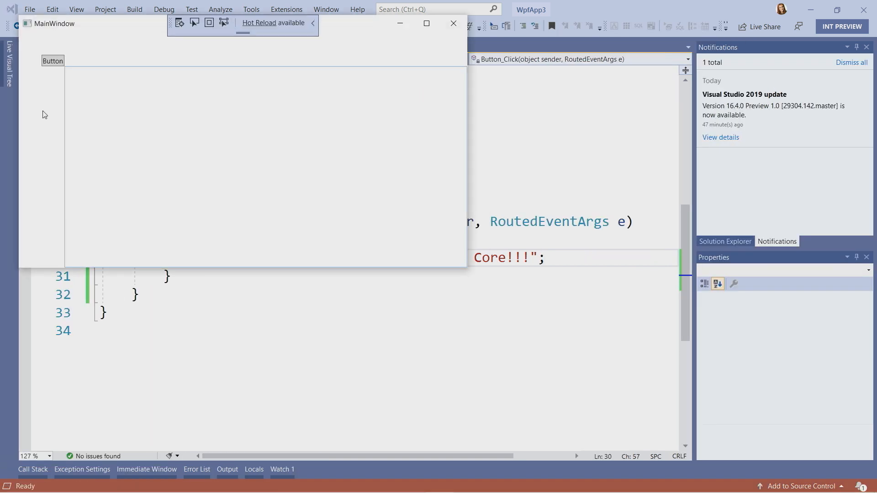
# Focus the running WpfApp3 window and click its Button to show the greeting
pyautogui.click(52, 60)
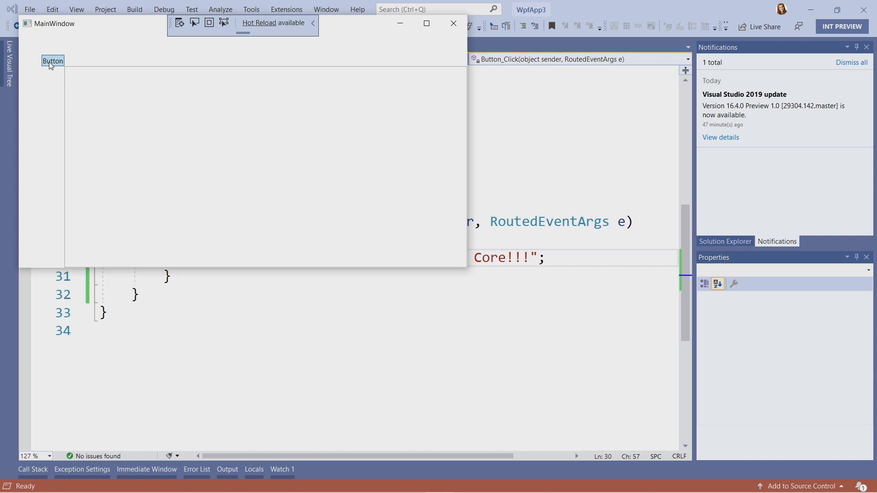
pyautogui.click(52, 61)
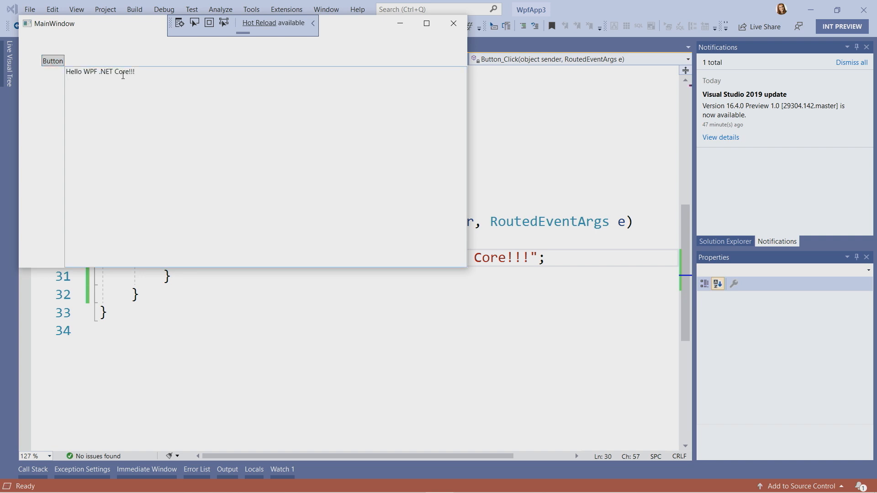